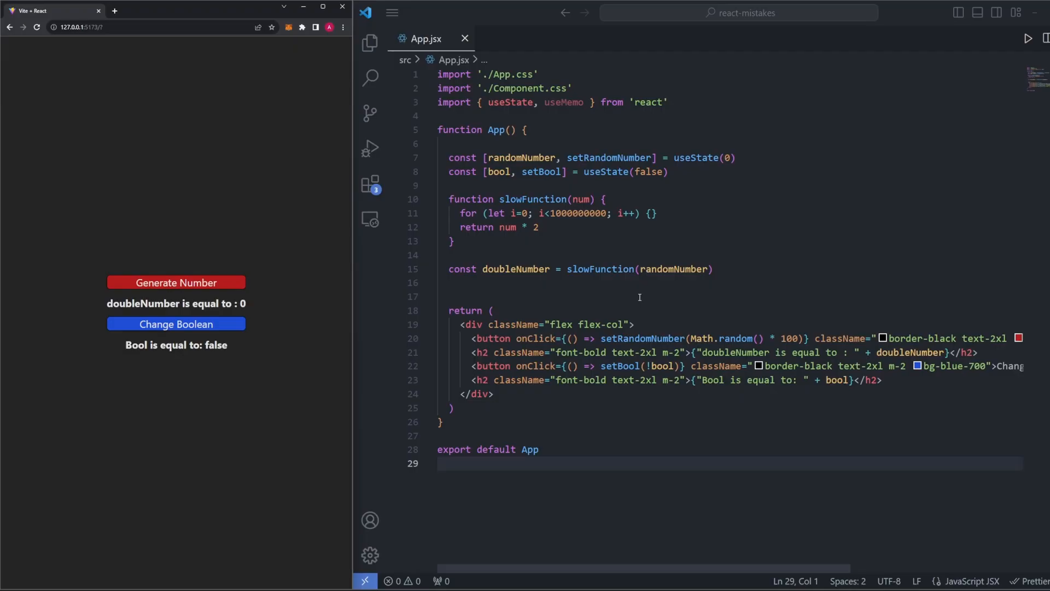
mouse_move(627, 288)
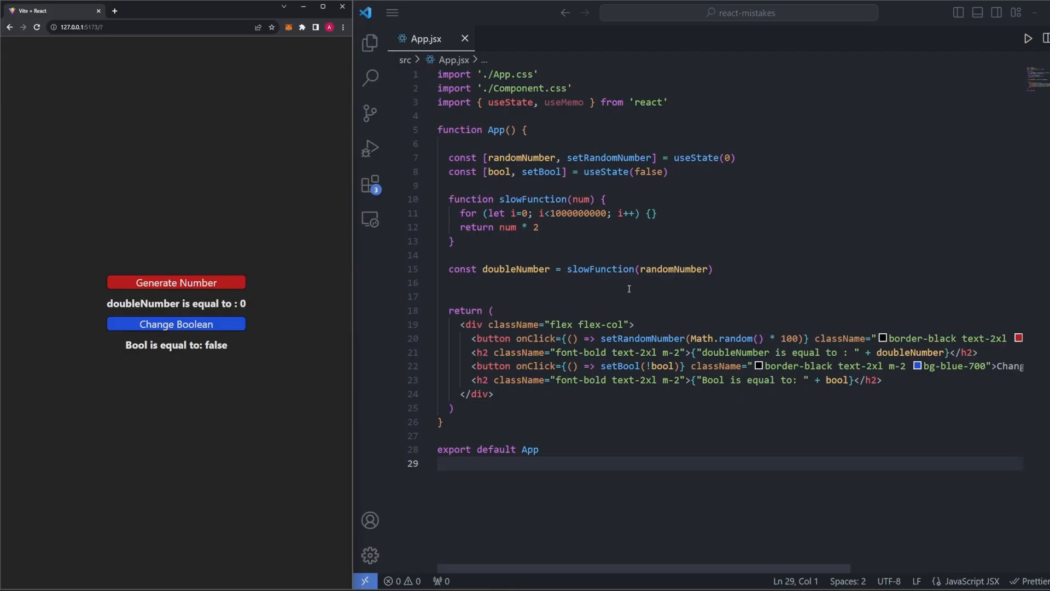
- Select the Bool heading line in the App.jsx code
click(455, 241)
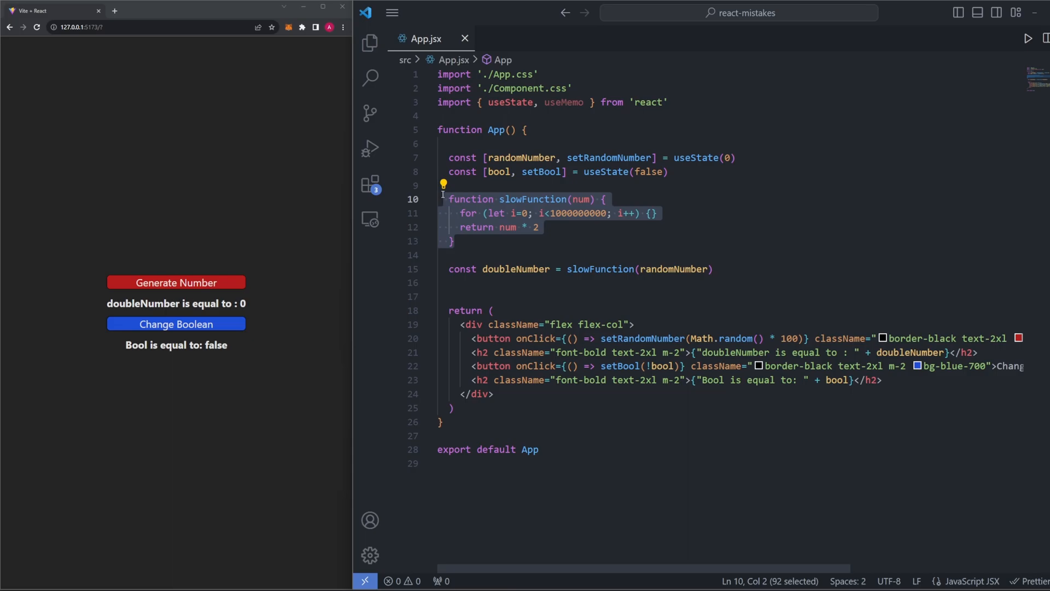
click(495, 255)
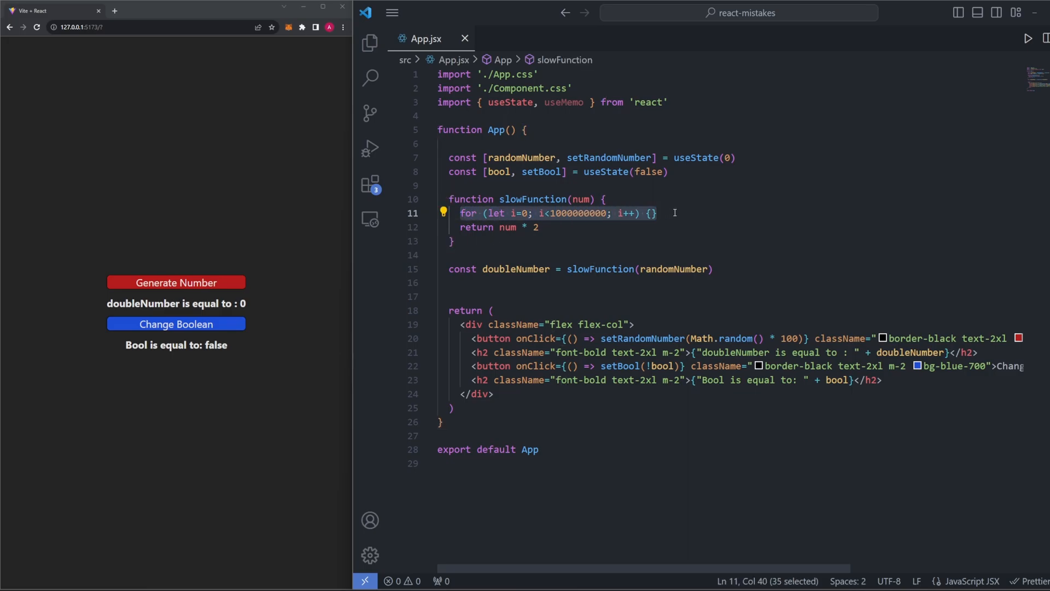
click(561, 213)
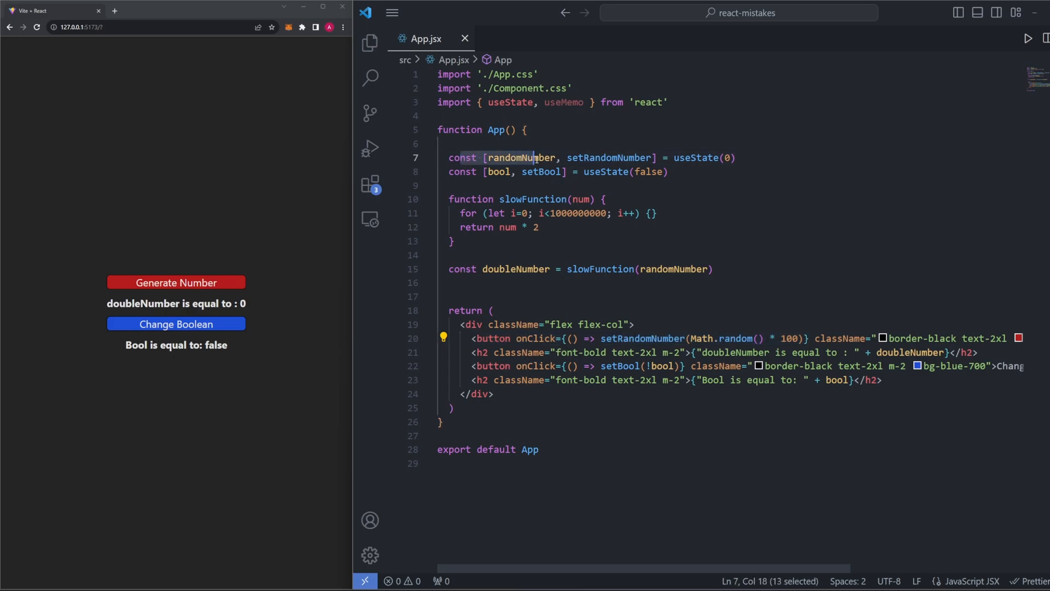
double_click(523, 158)
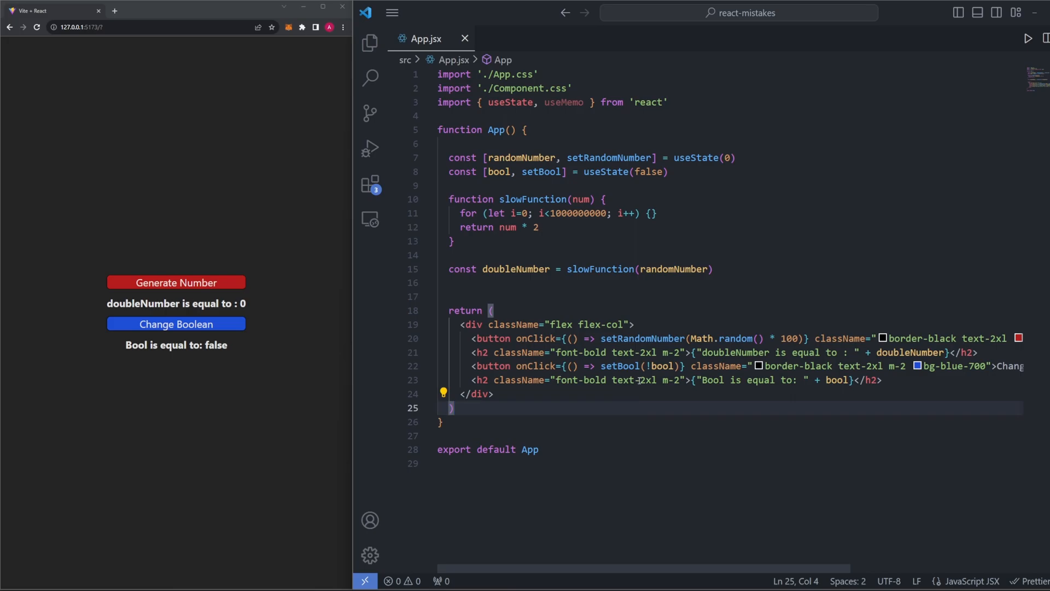
click(668, 171)
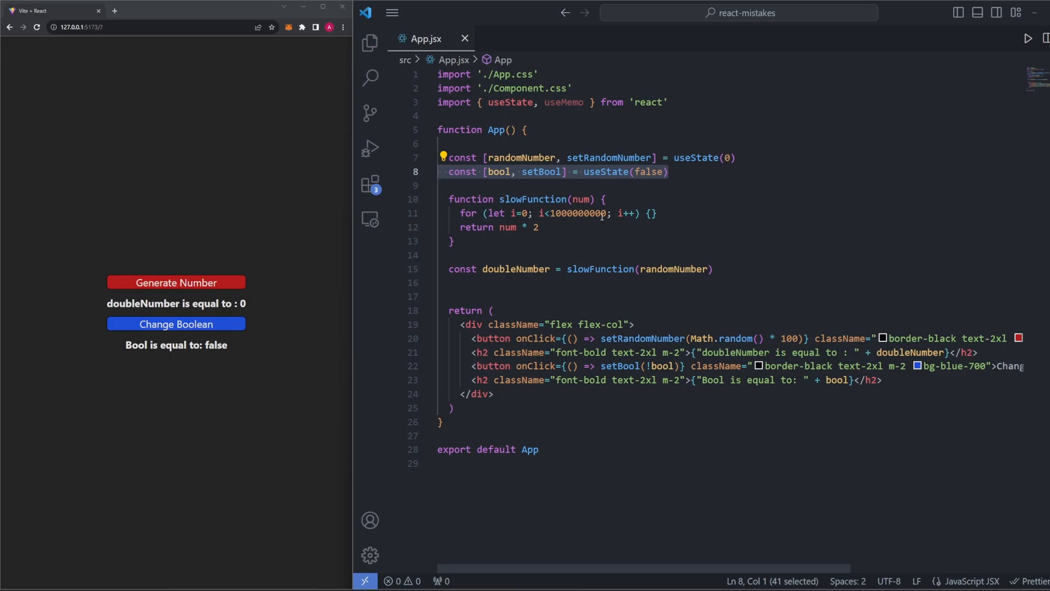
mouse_move(695, 230)
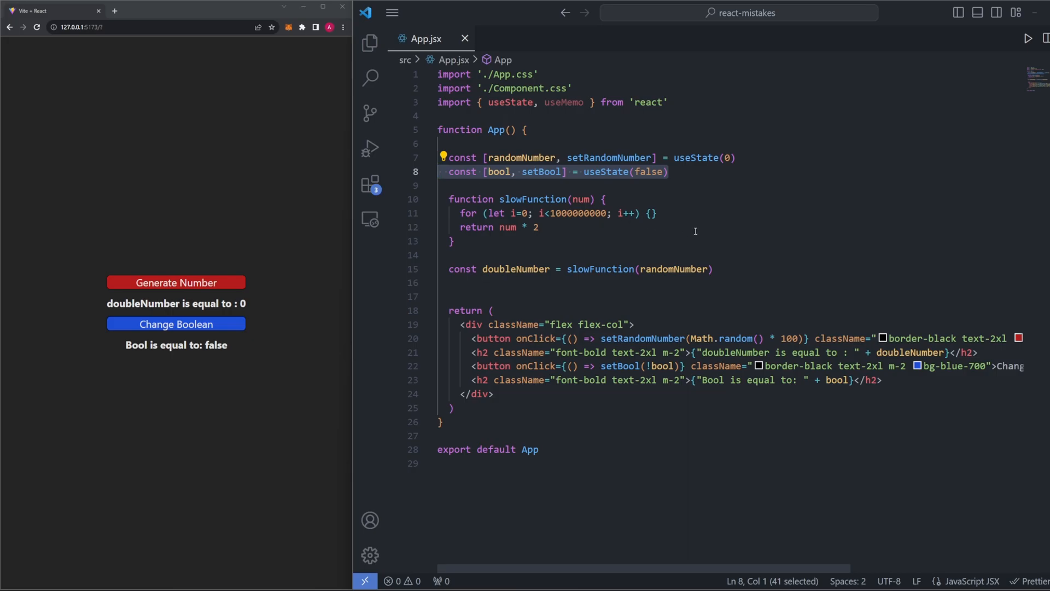
mouse_move(498, 380)
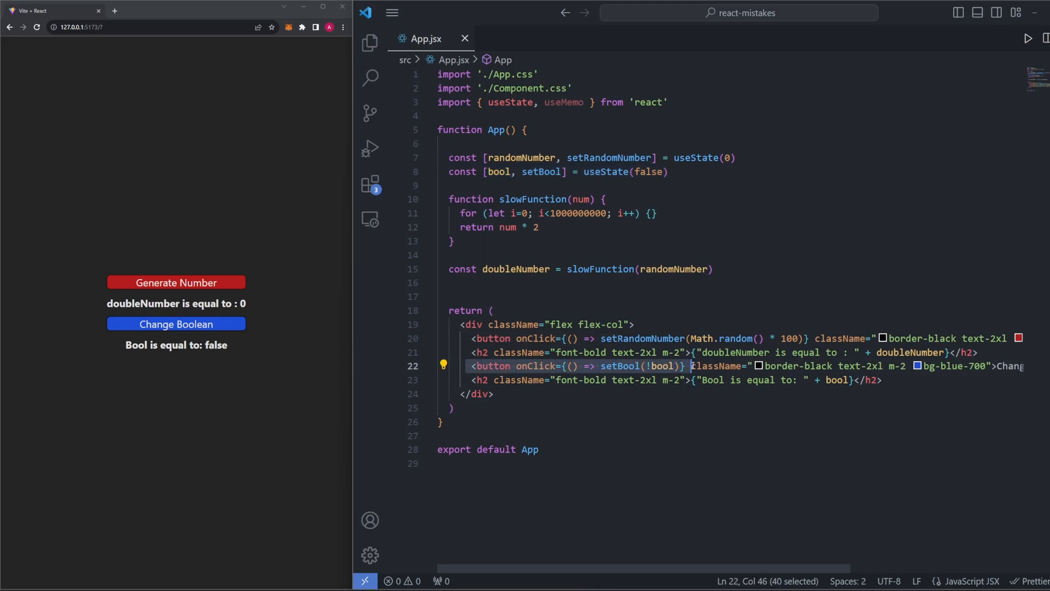
mouse_move(527, 400)
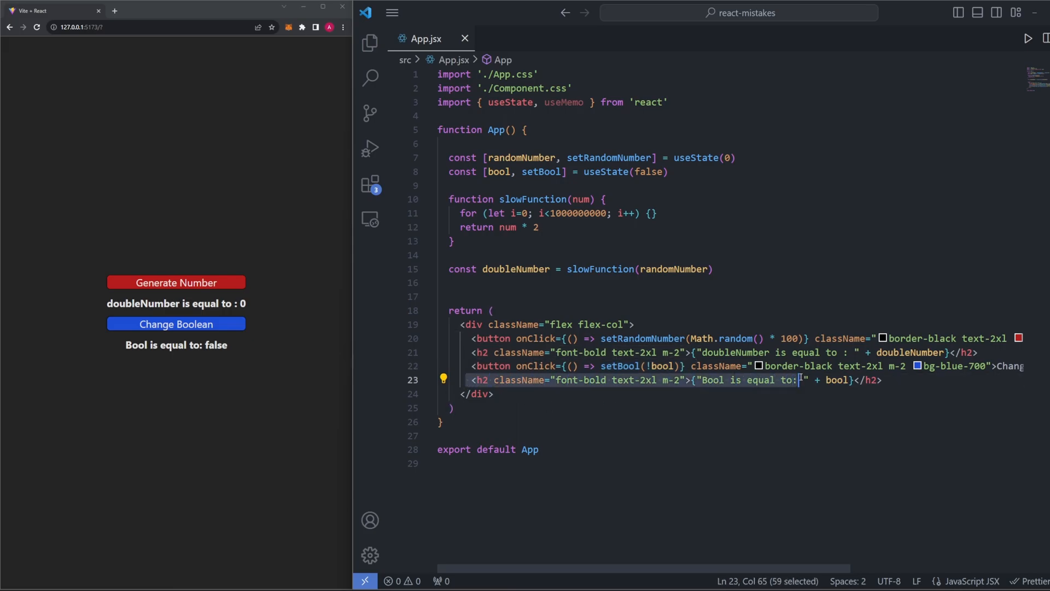
key(shift+End)
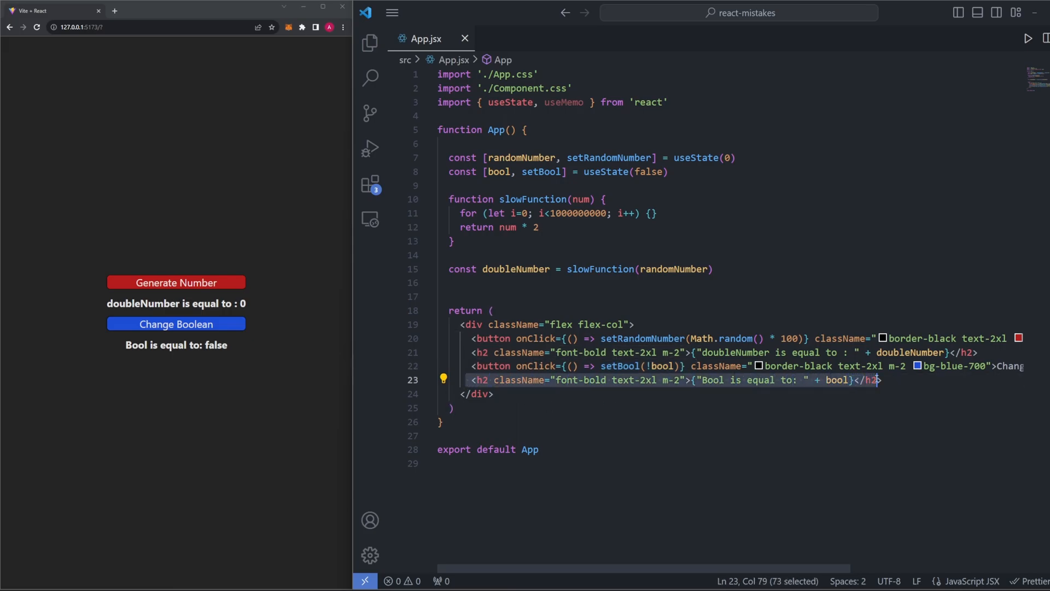
key(shift+Right)
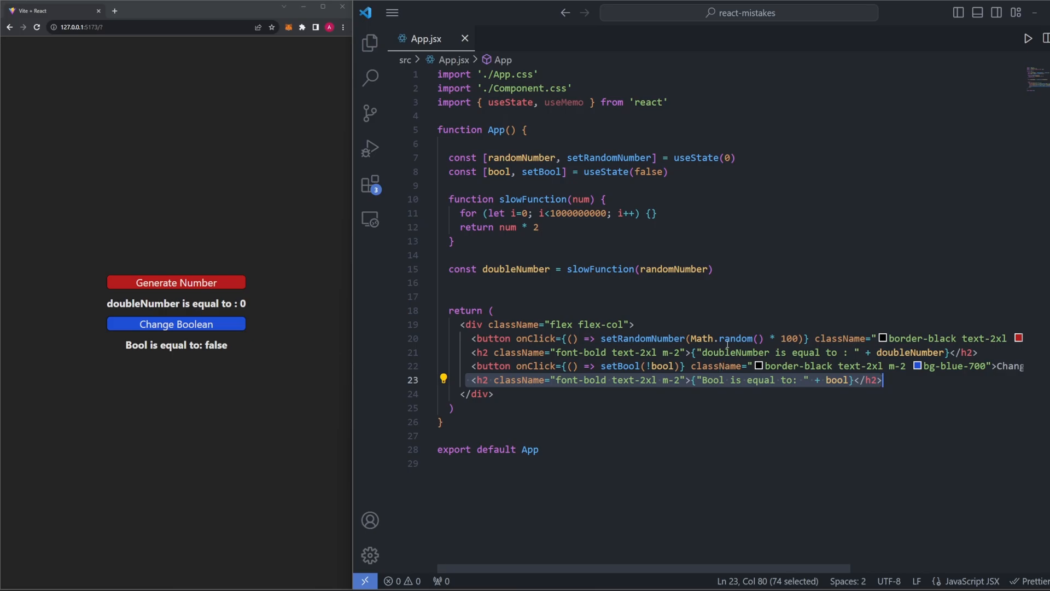
mouse_move(749, 321)
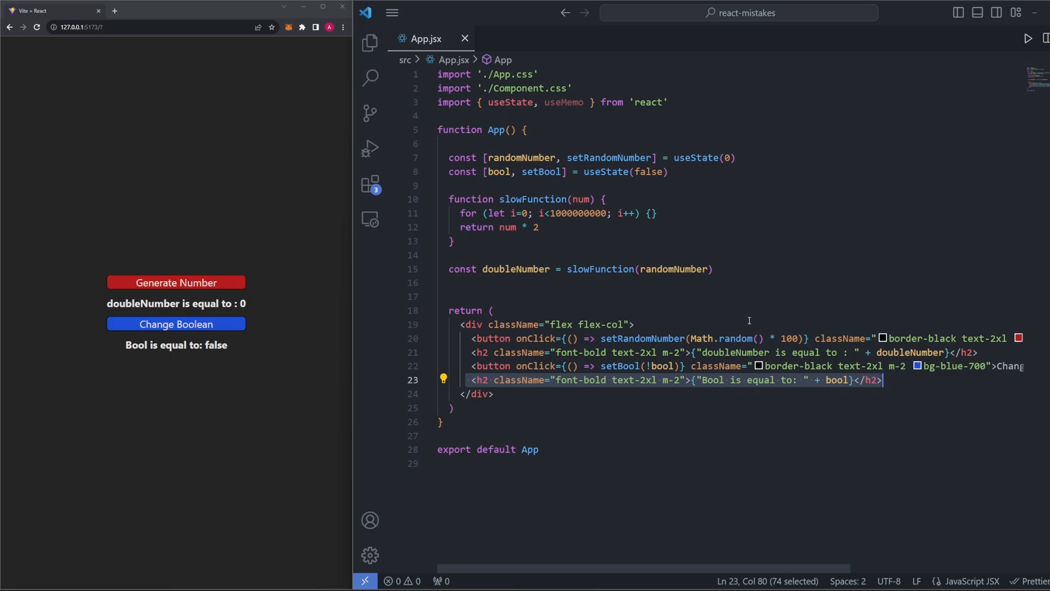
mouse_move(726, 313)
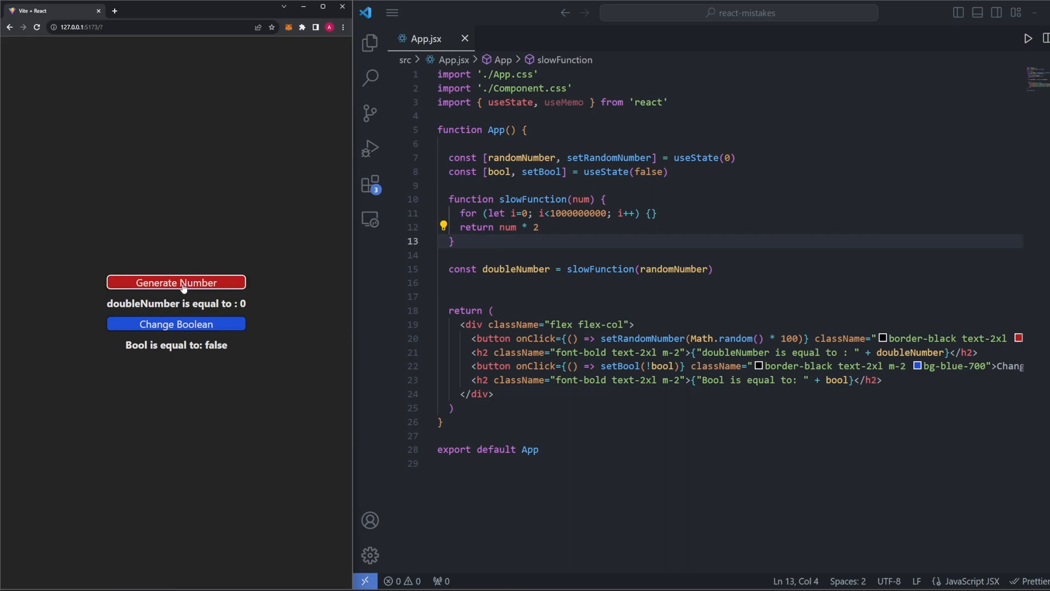
- Generate four new random numbers until doubleNumber reads 131.65488430098043
click(176, 282)
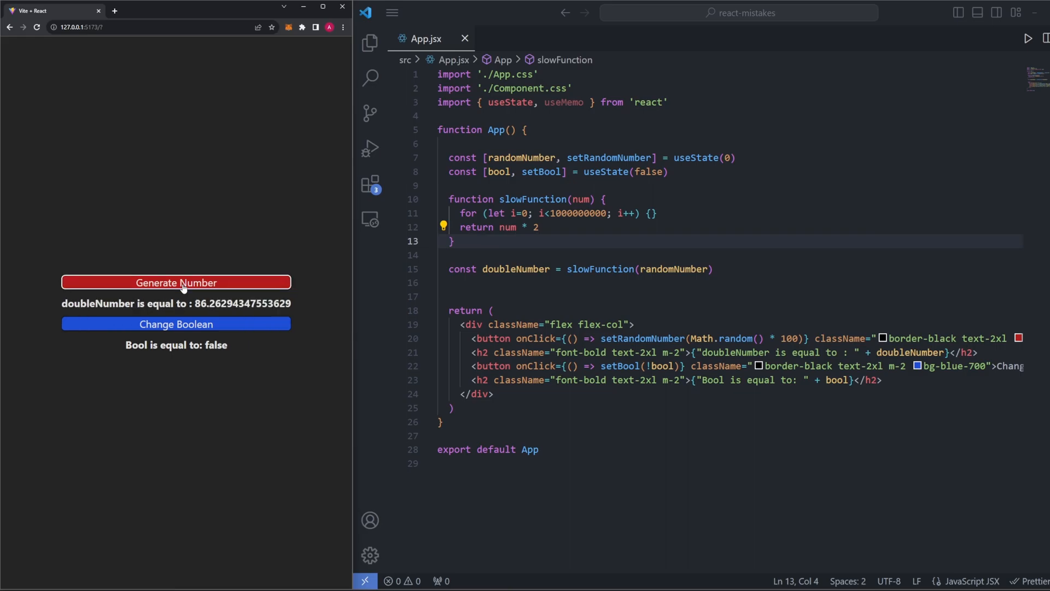
click(176, 282)
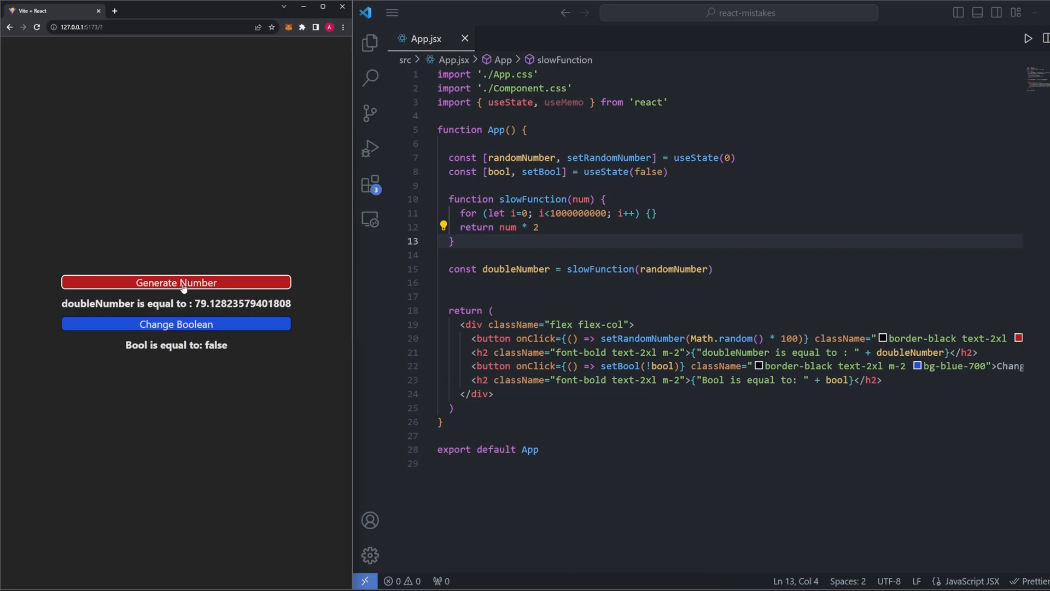
click(176, 282)
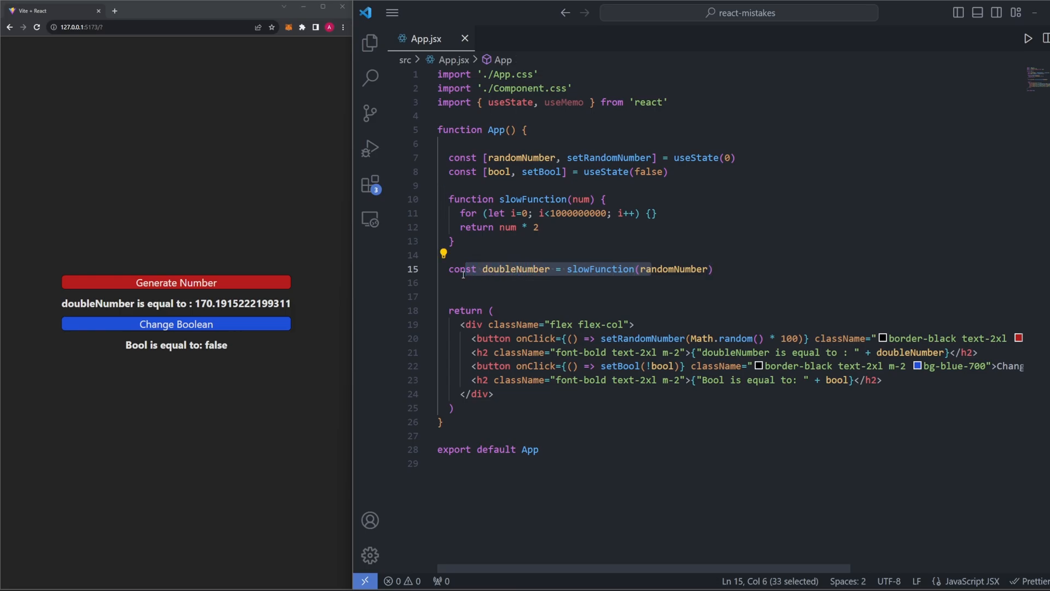
mouse_move(523, 343)
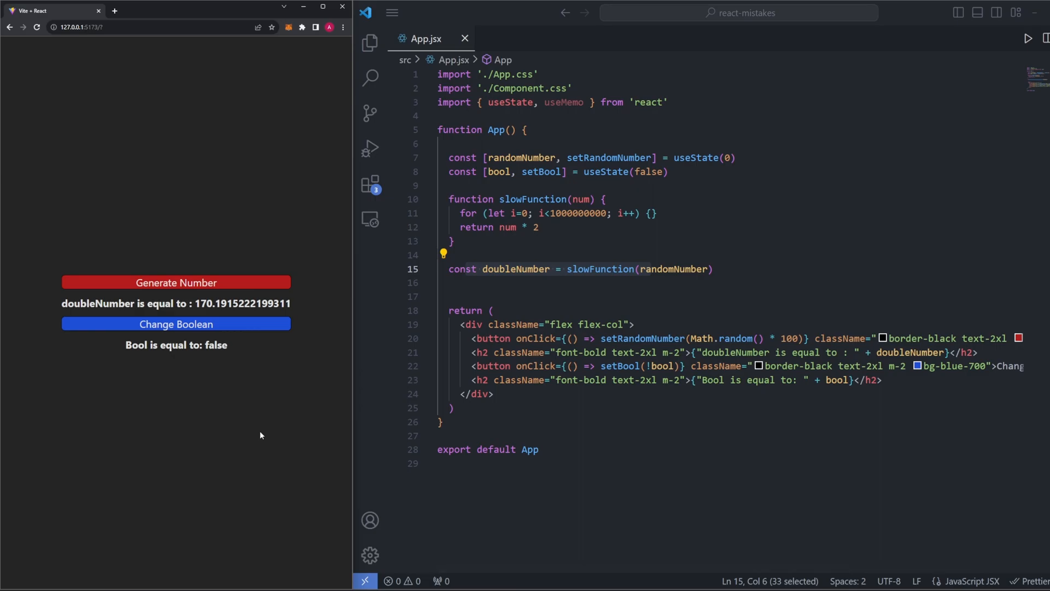
mouse_move(284, 293)
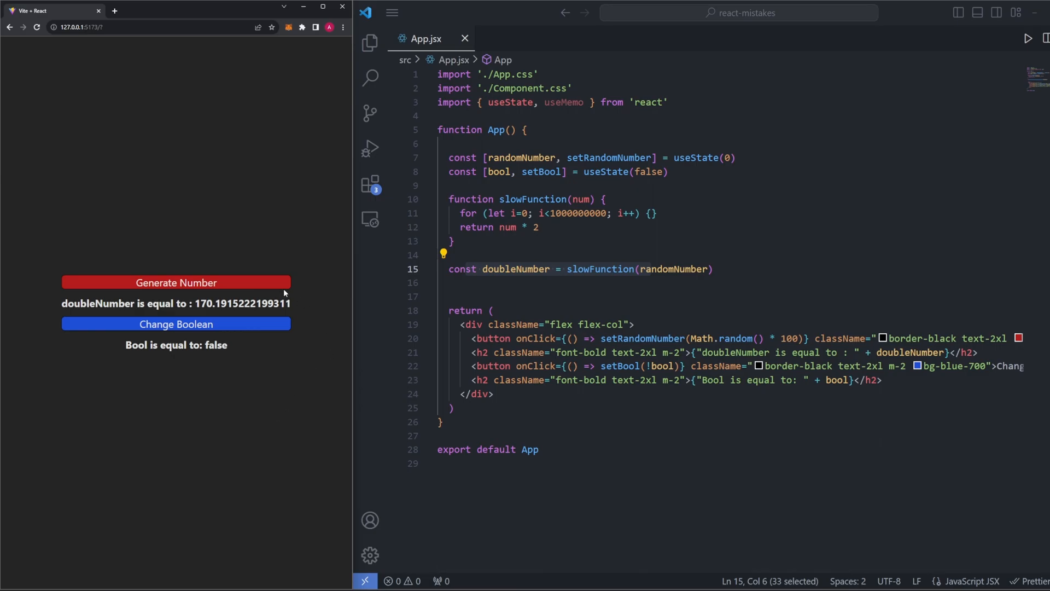
click(175, 283)
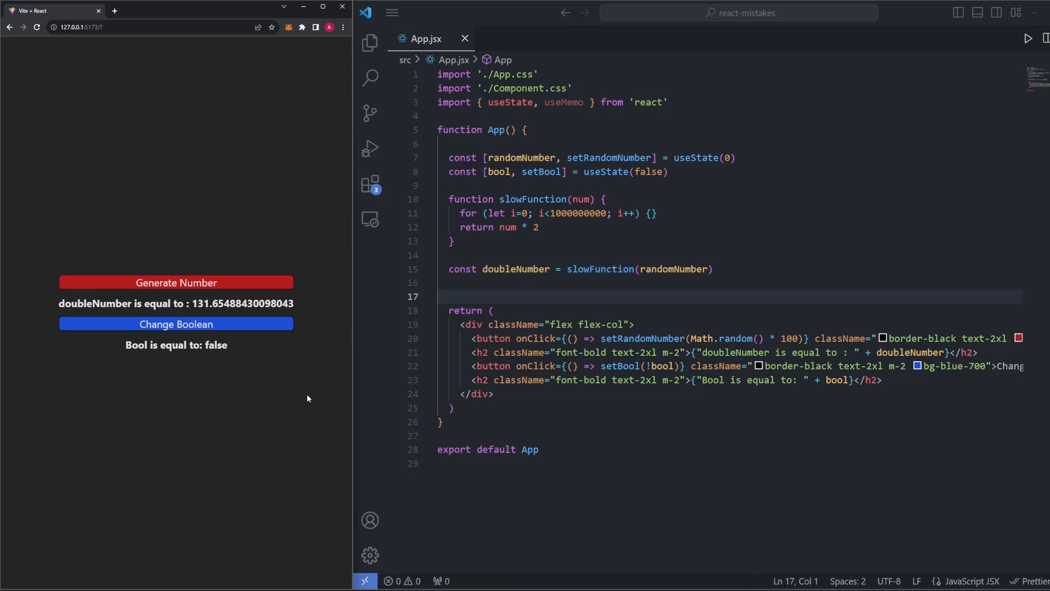
mouse_move(246, 360)
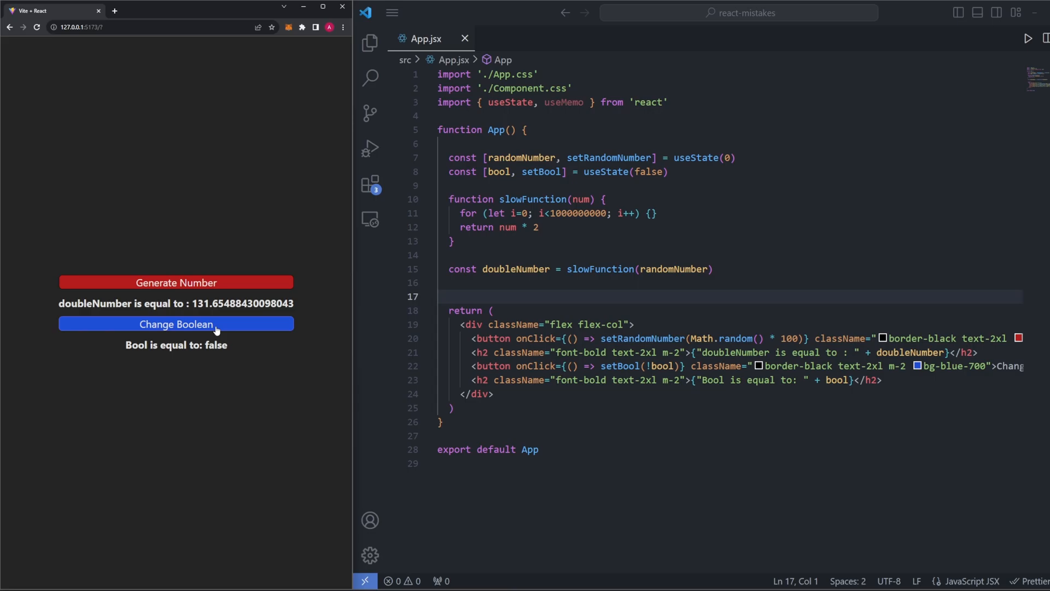
- Toggle Bool to true, false, then true, keeping doubleNumber at 131.65
click(175, 323)
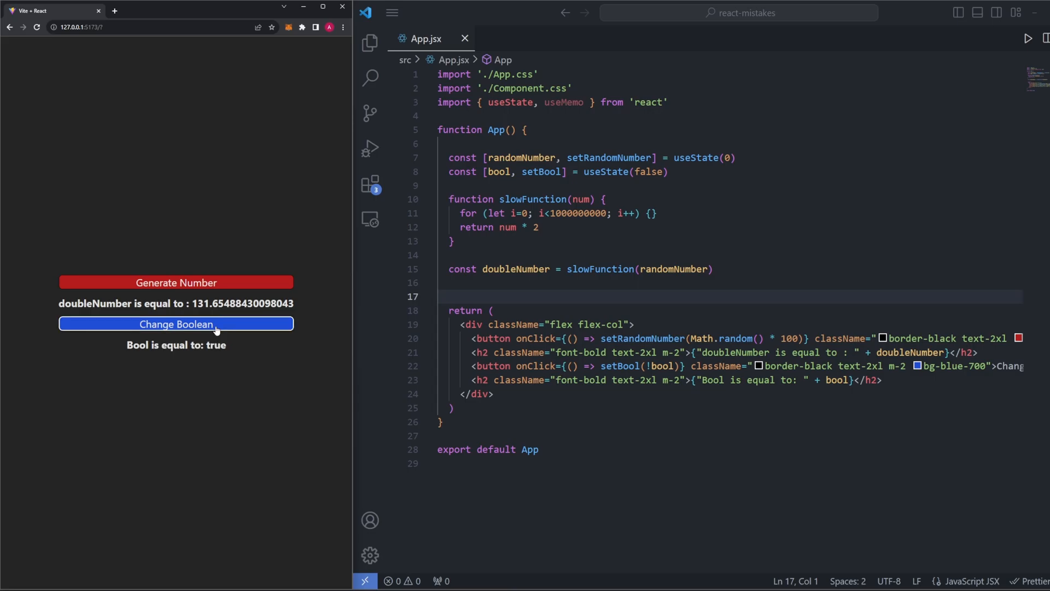
click(176, 324)
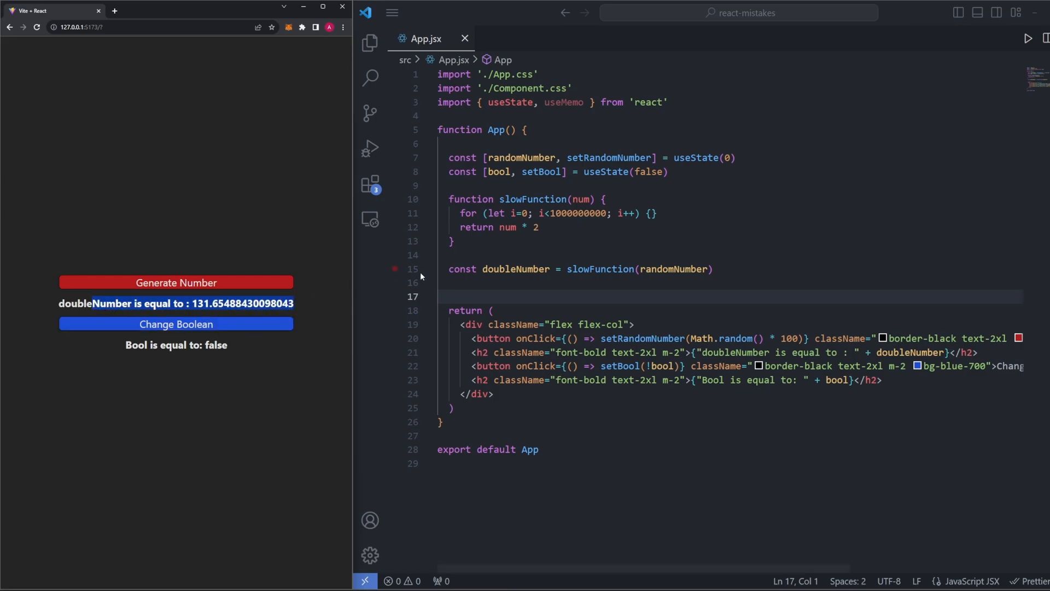
click(452, 241)
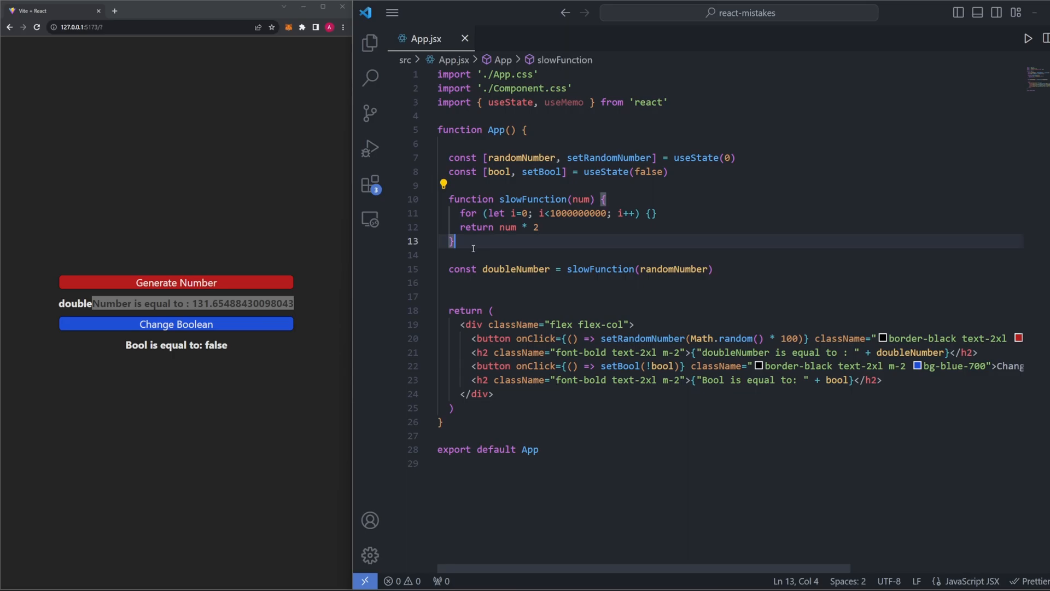
click(176, 323)
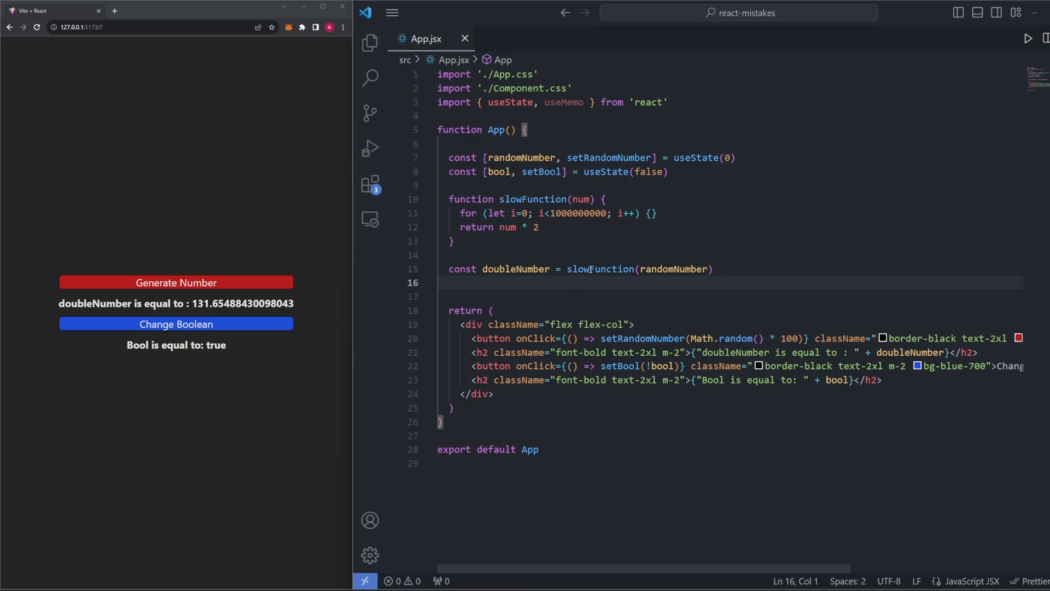
mouse_move(565, 324)
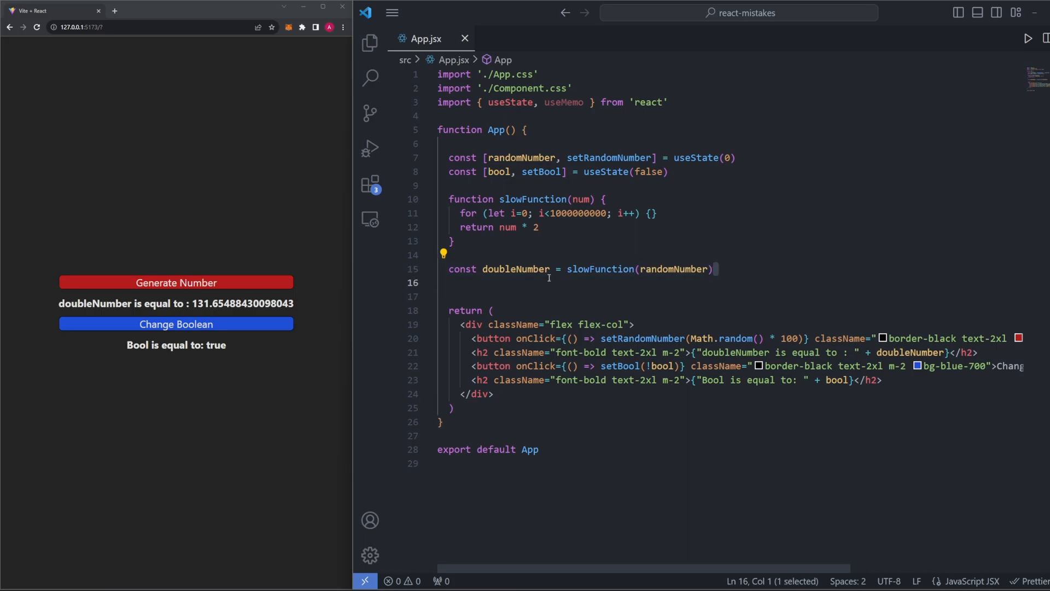
click(777, 282)
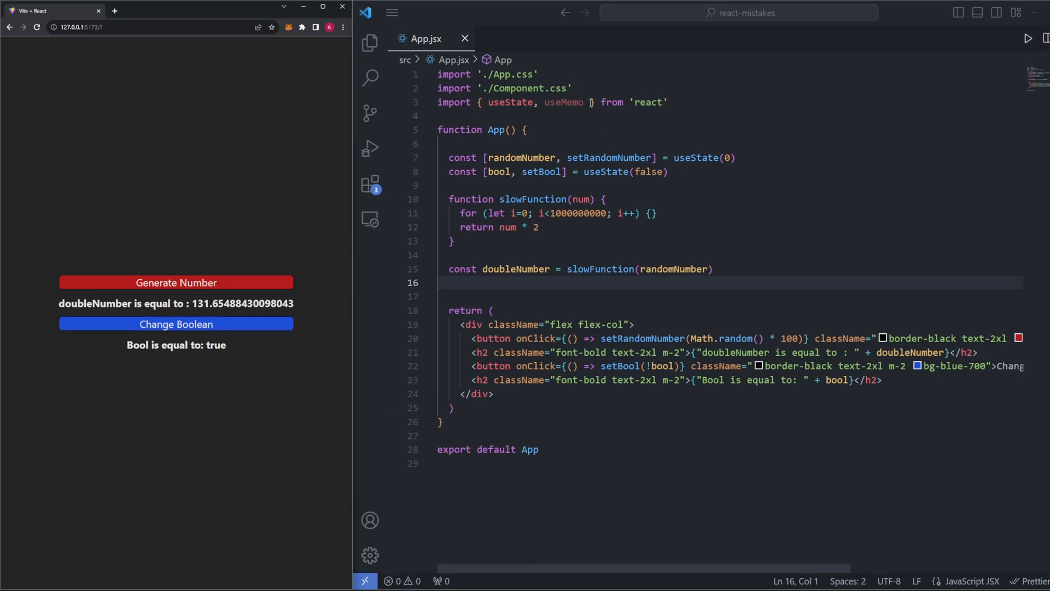
- Wrap slowFunction(randomNumber) in a useMemo arrow function that returns its result
double_click(565, 102)
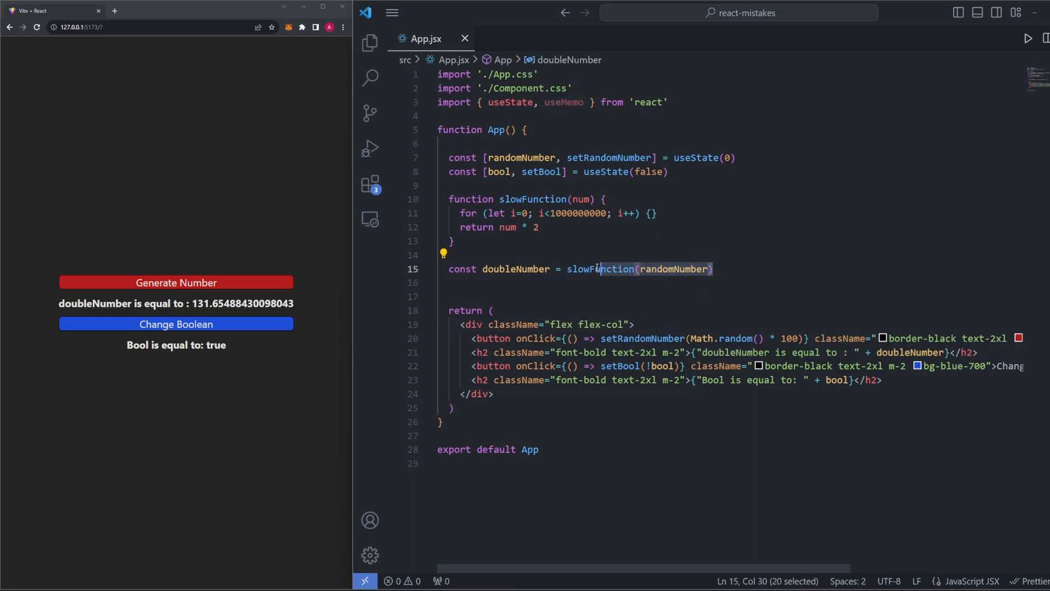
click(569, 268)
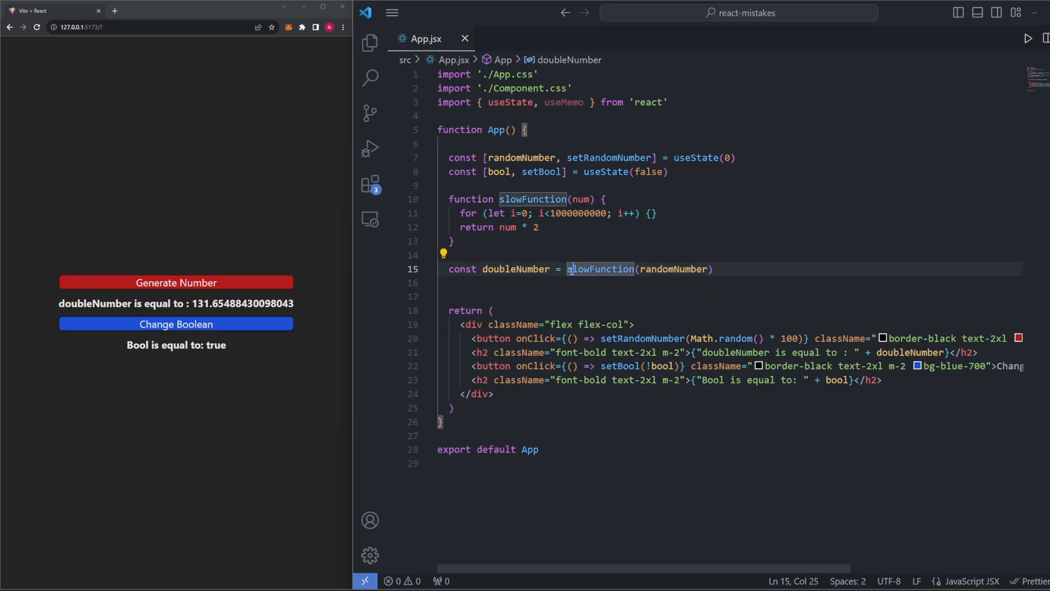
text(useMemo()
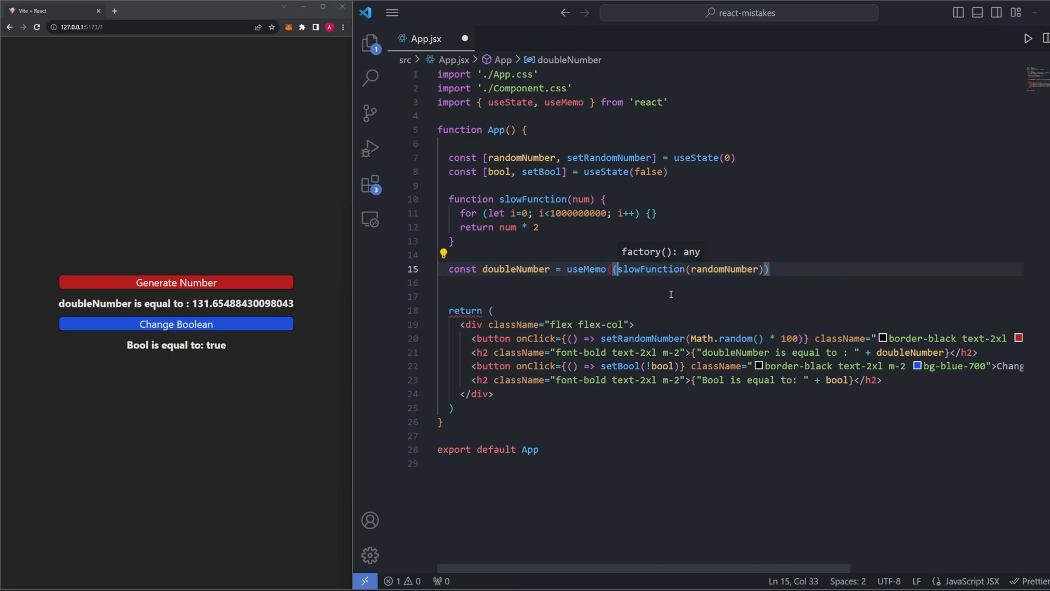
text(() => {)
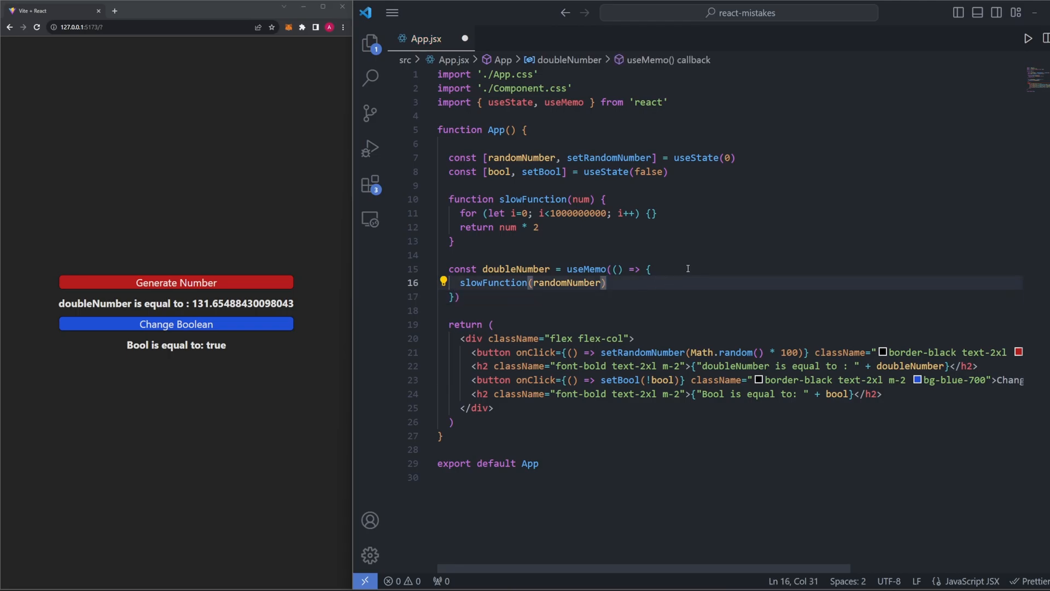
mouse_move(516, 269)
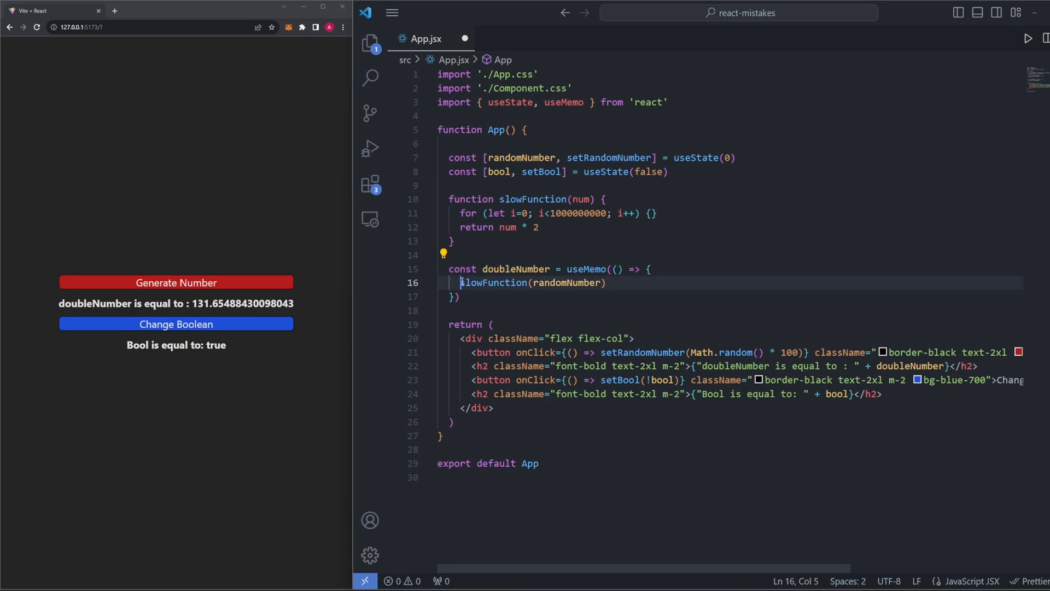
text(return)
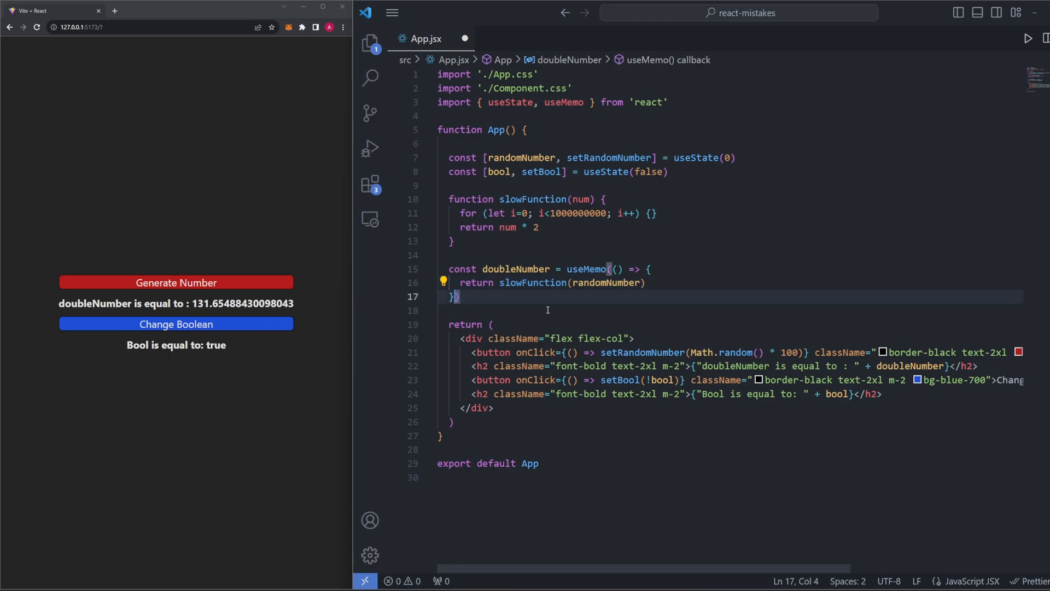
text(, [)
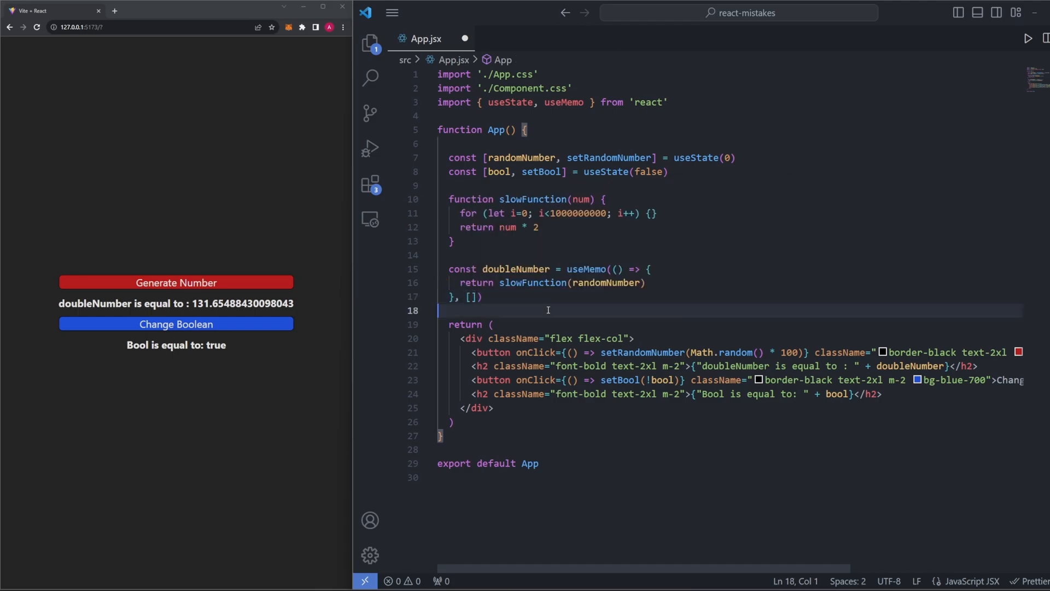
- Put randomNumber in the useMemo dependency array
click(495, 296)
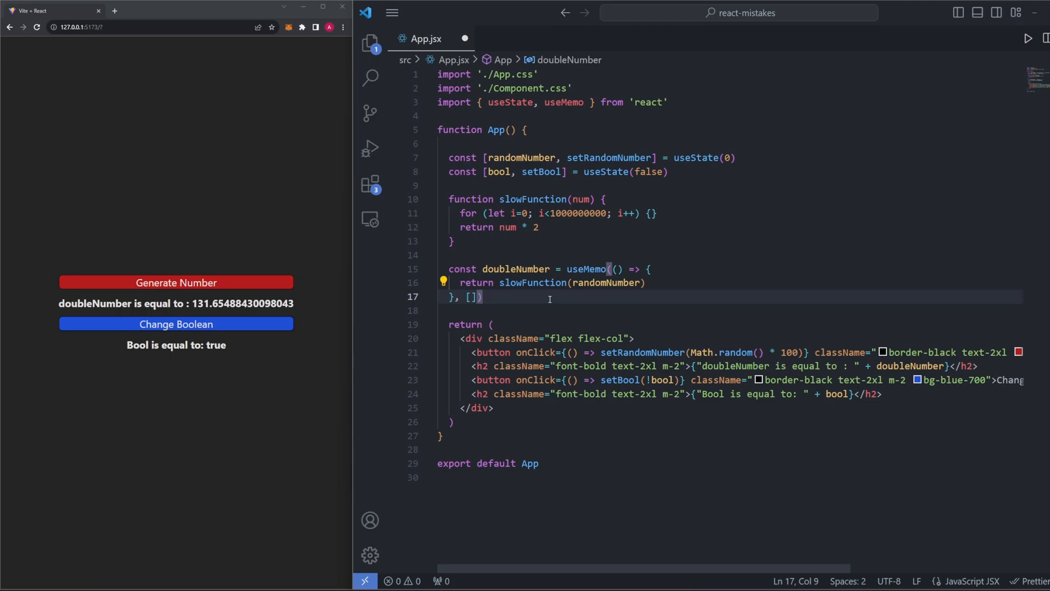
double_click(471, 297)
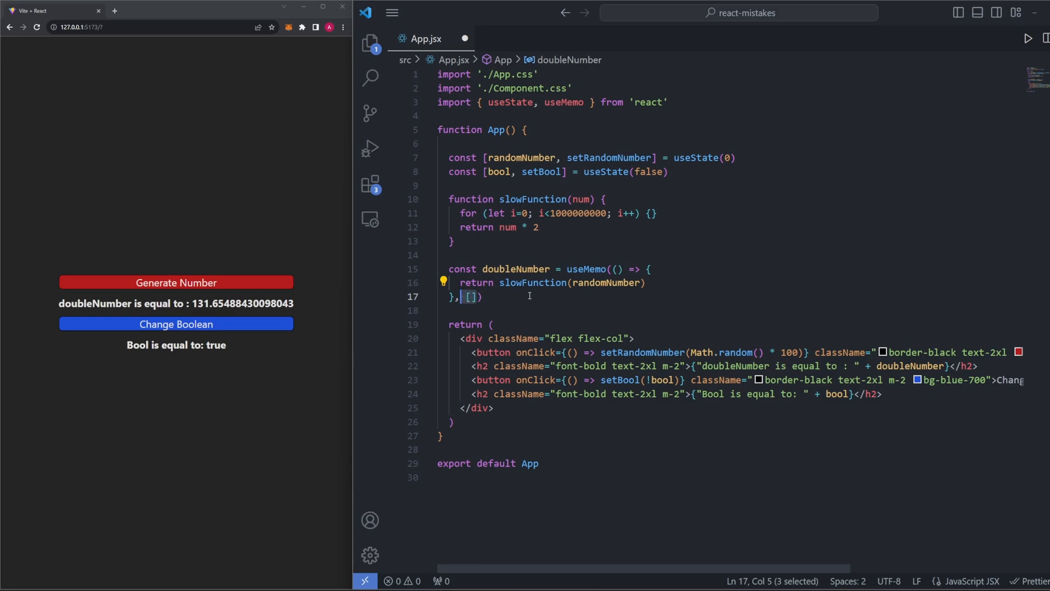
double_click(588, 269)
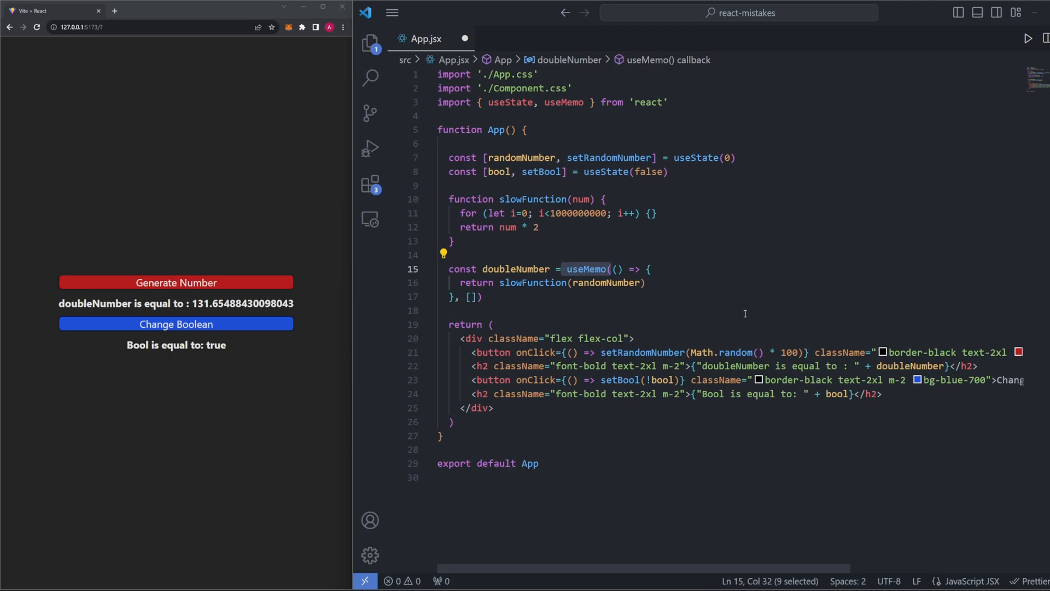
mouse_move(728, 324)
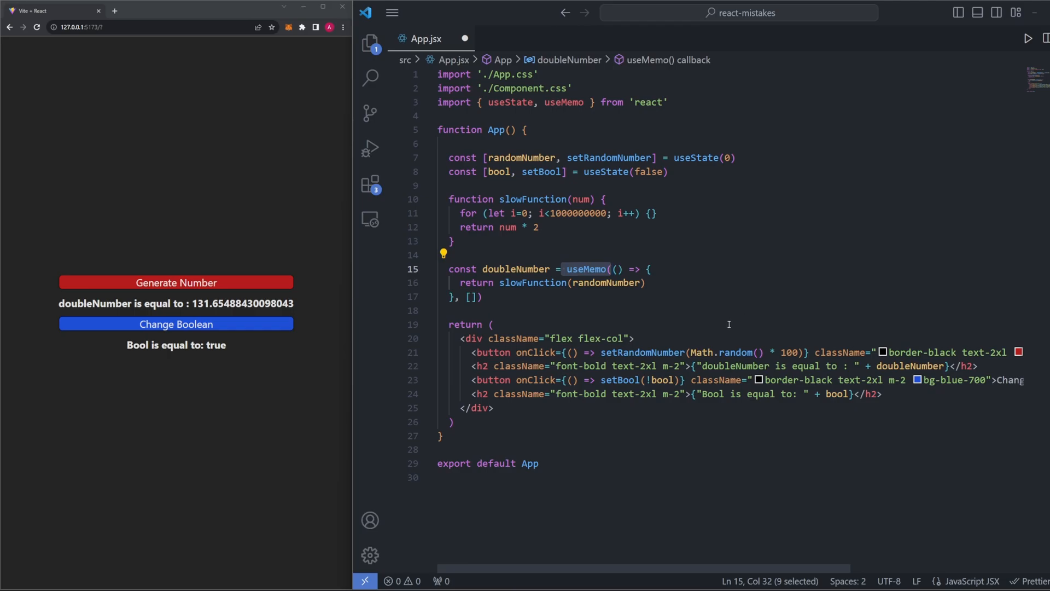
click(582, 199)
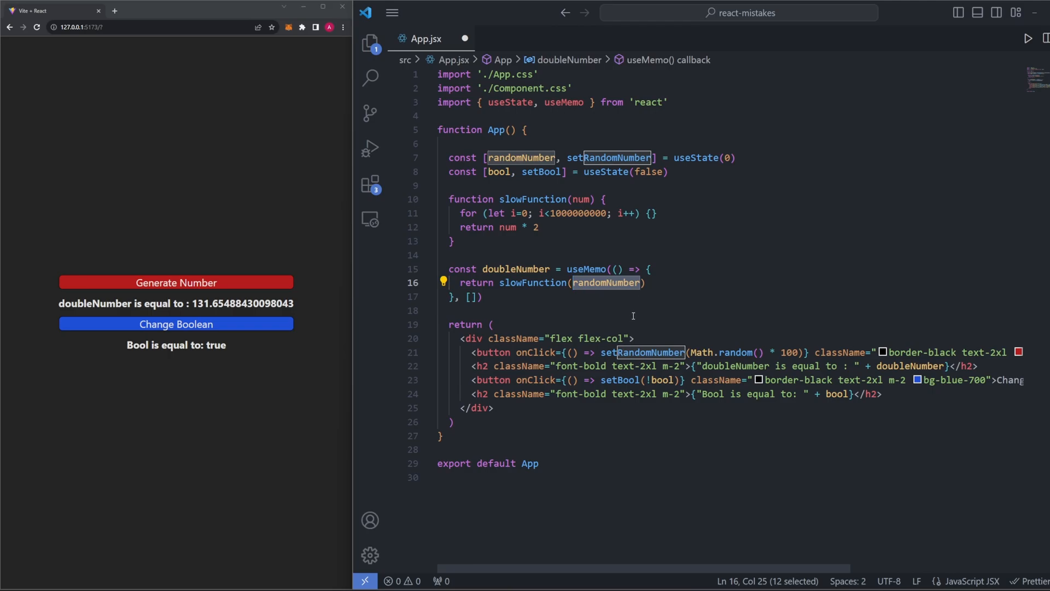
click(471, 297)
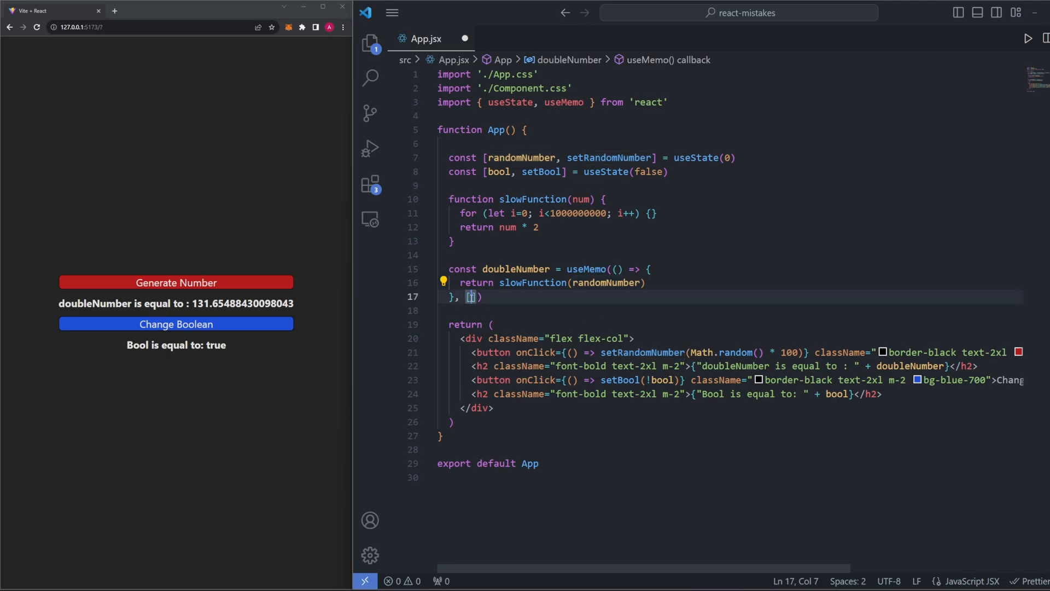
text(randomNumber)
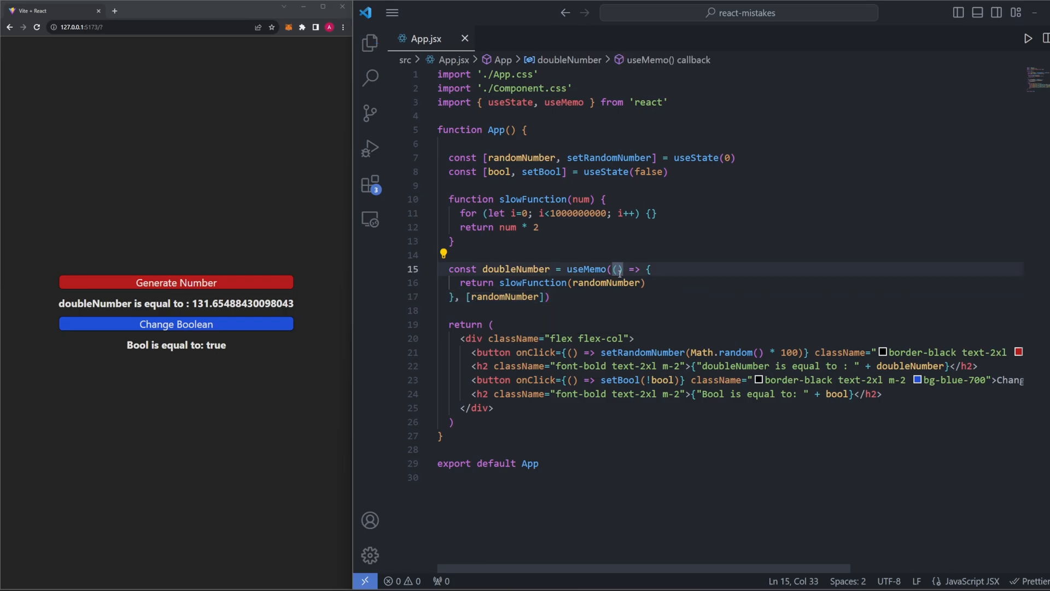
- Generate two new doubleNumber values, ending at 10.63
click(176, 282)
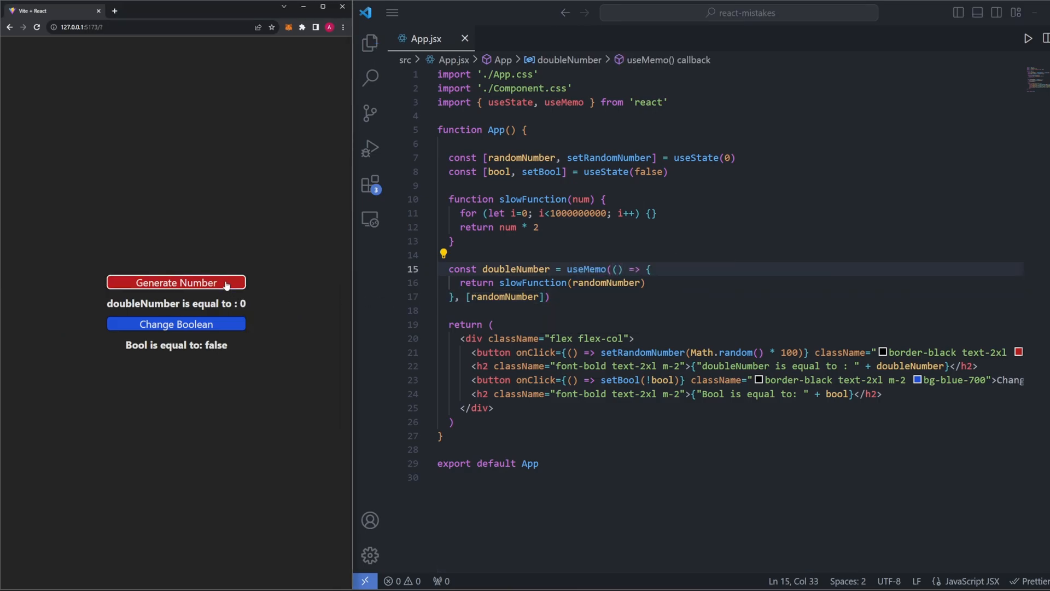
click(176, 282)
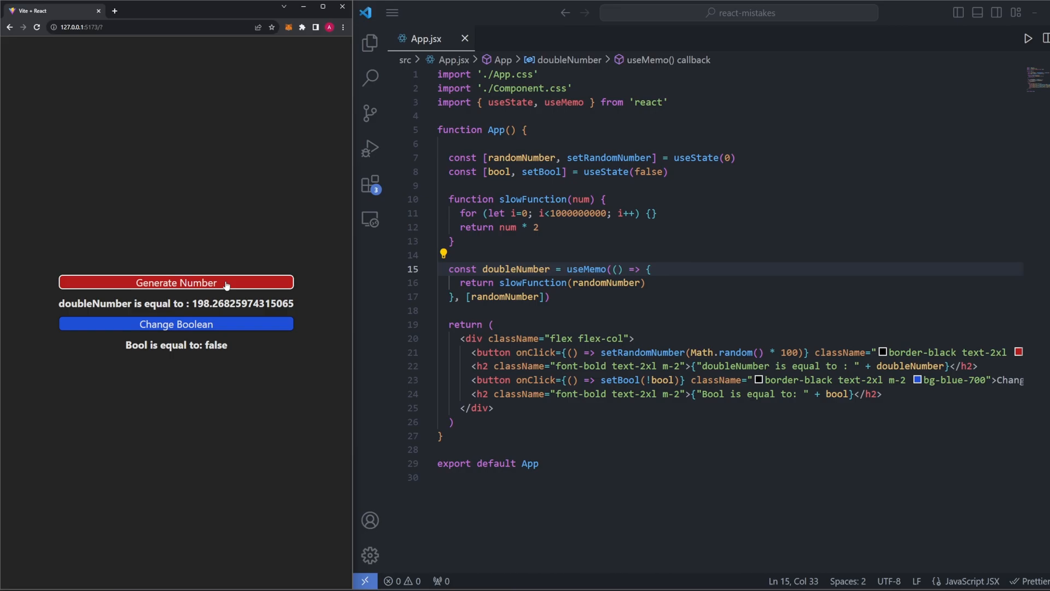
click(177, 282)
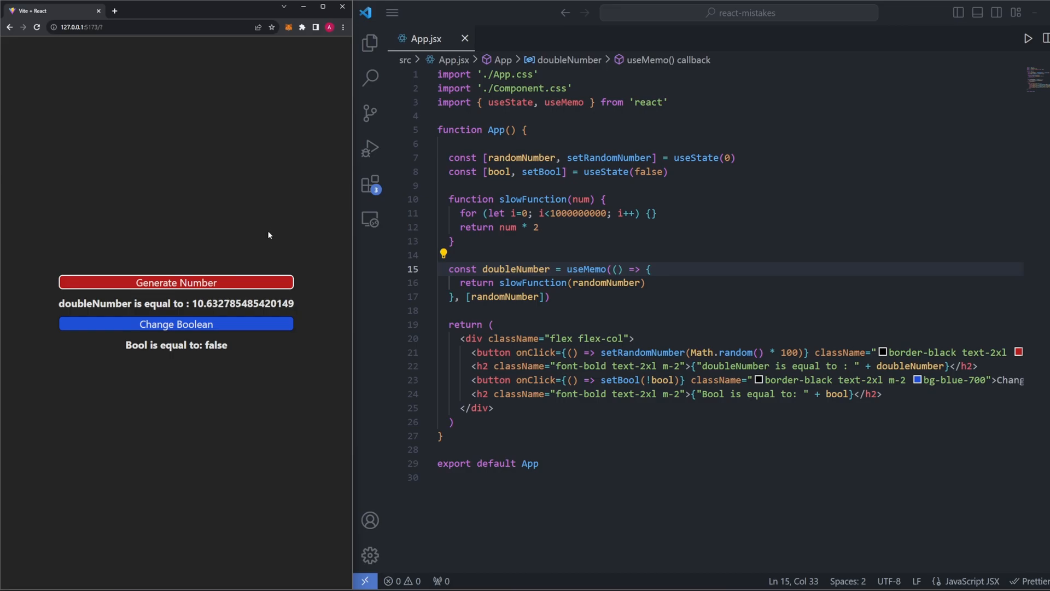
mouse_move(212, 329)
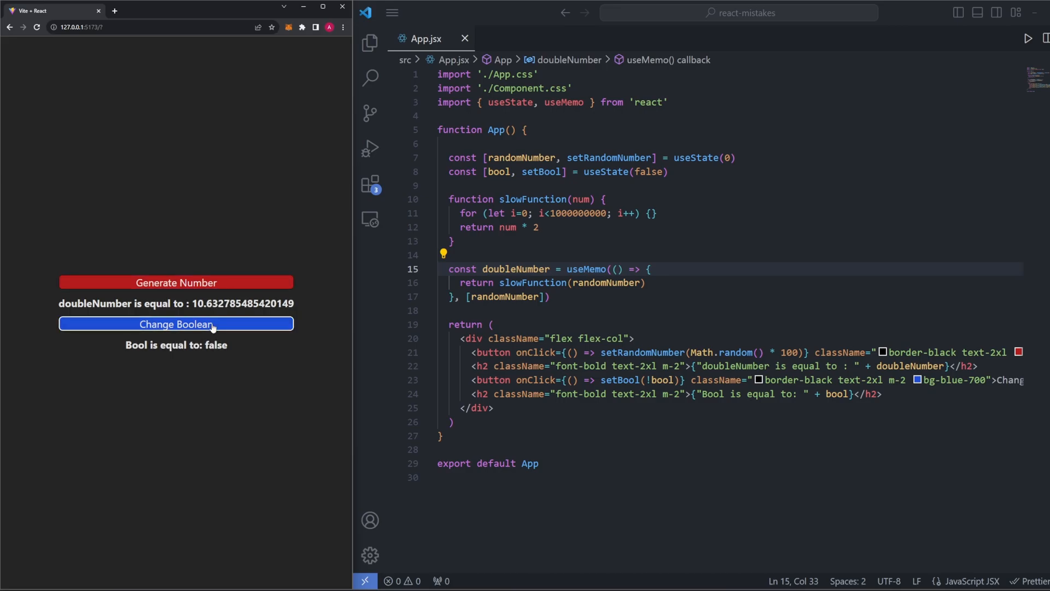
- Toggle Bool to true and back to false twice while doubleNumber stays unchanged
click(176, 325)
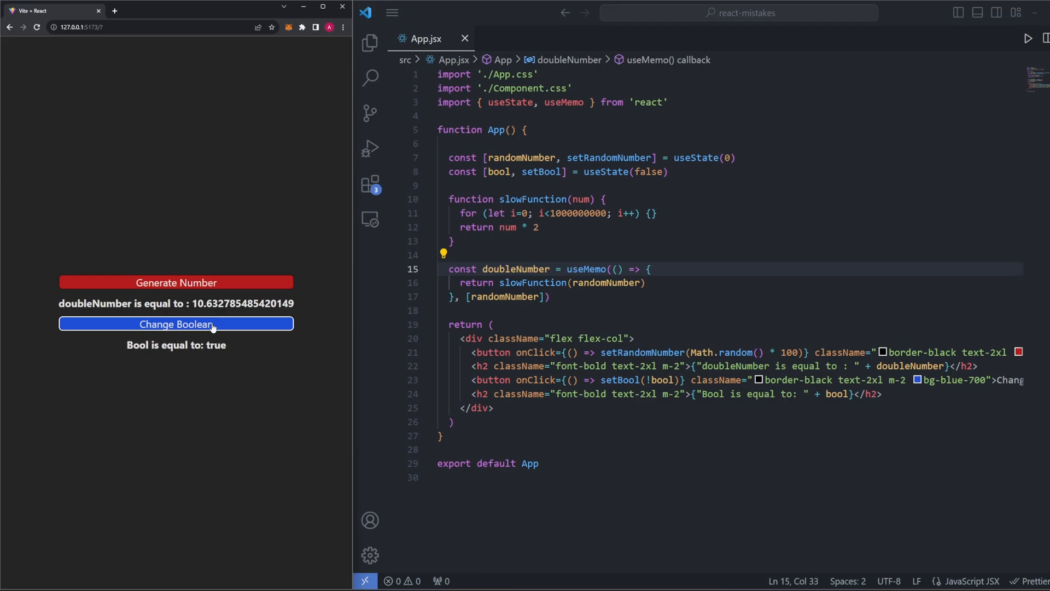
click(176, 324)
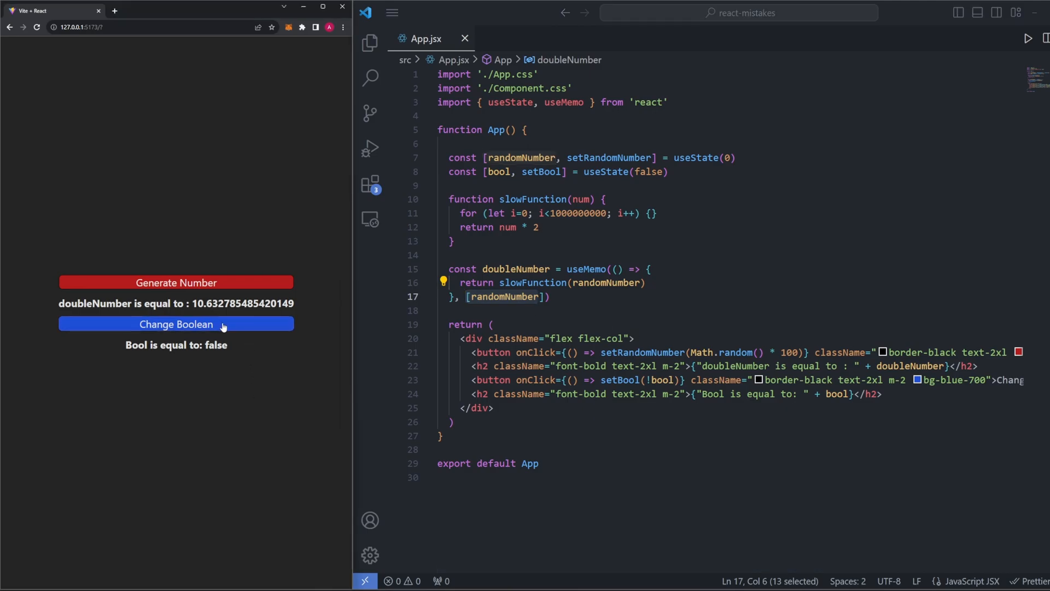
click(176, 324)
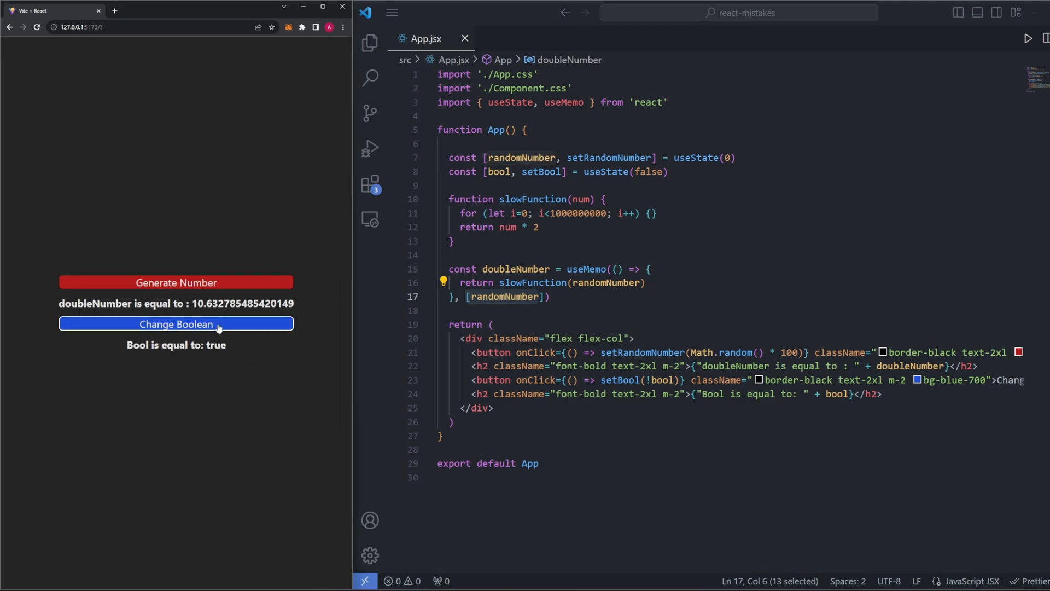
click(176, 323)
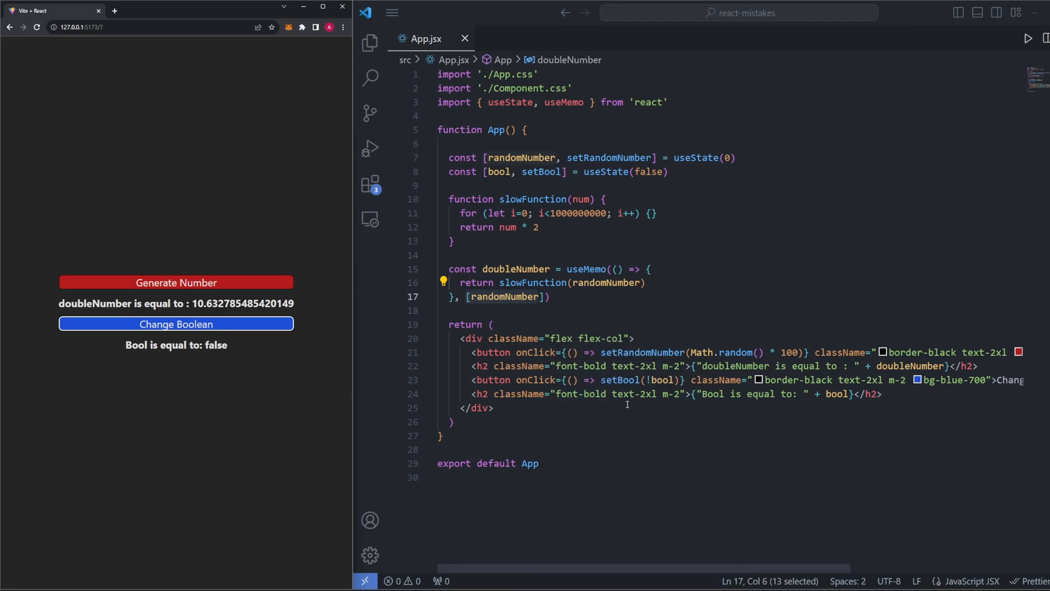
mouse_move(694, 316)
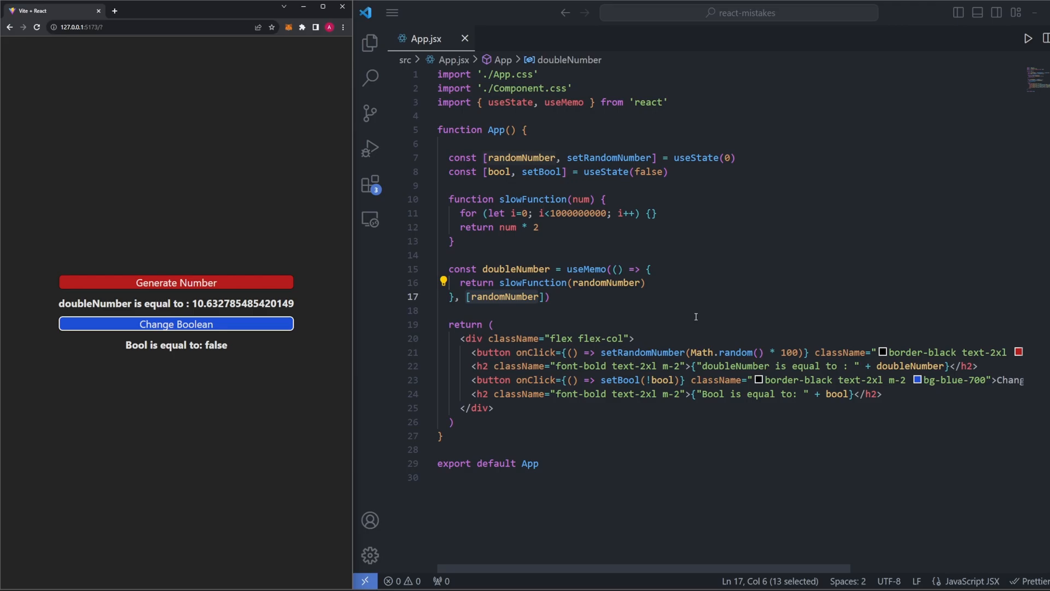
mouse_move(548, 245)
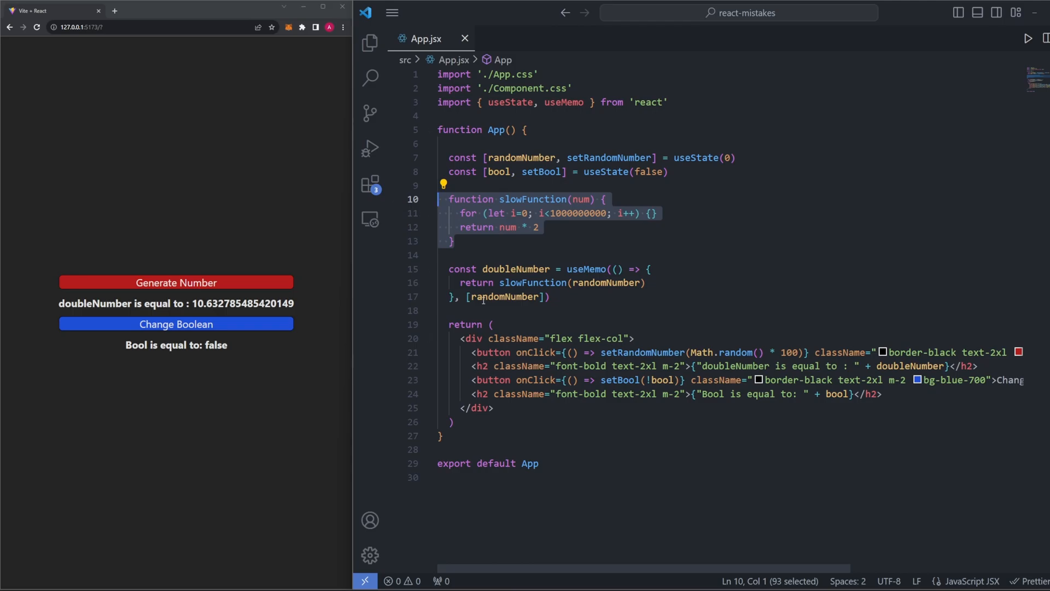
mouse_move(551, 247)
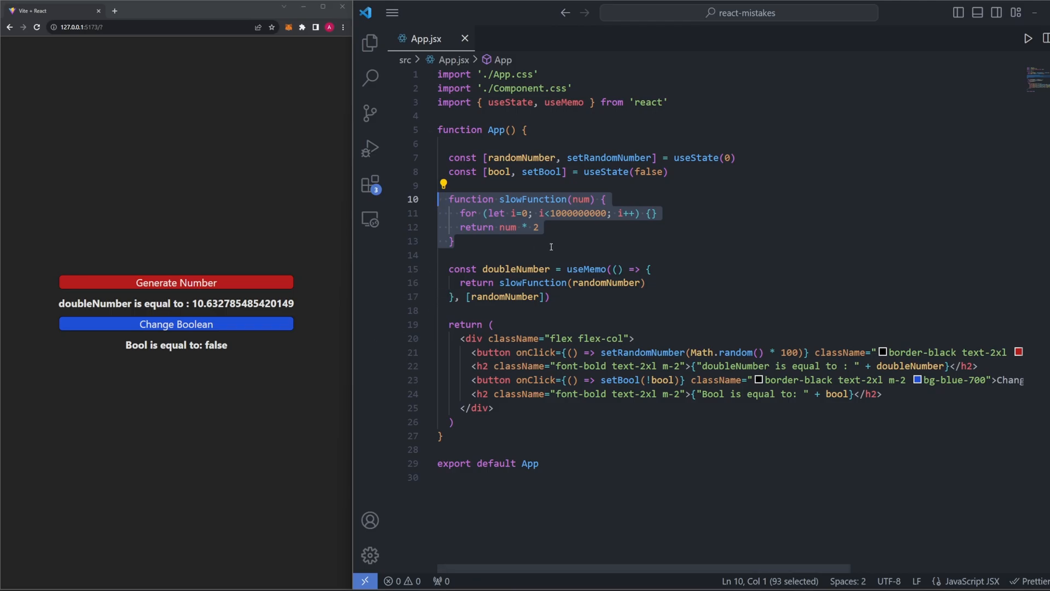
mouse_move(578, 187)
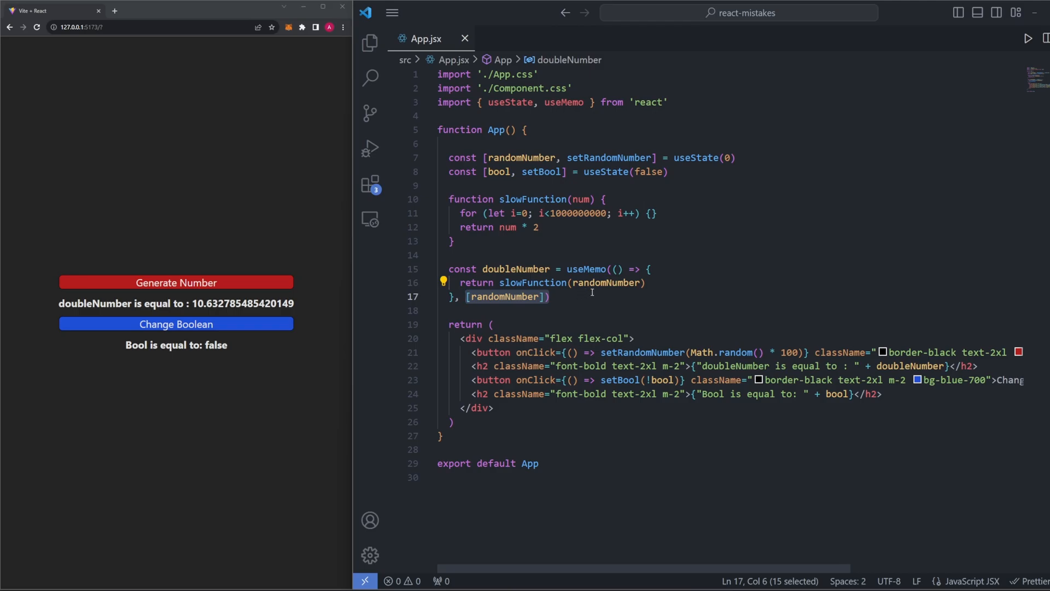
mouse_move(647, 348)
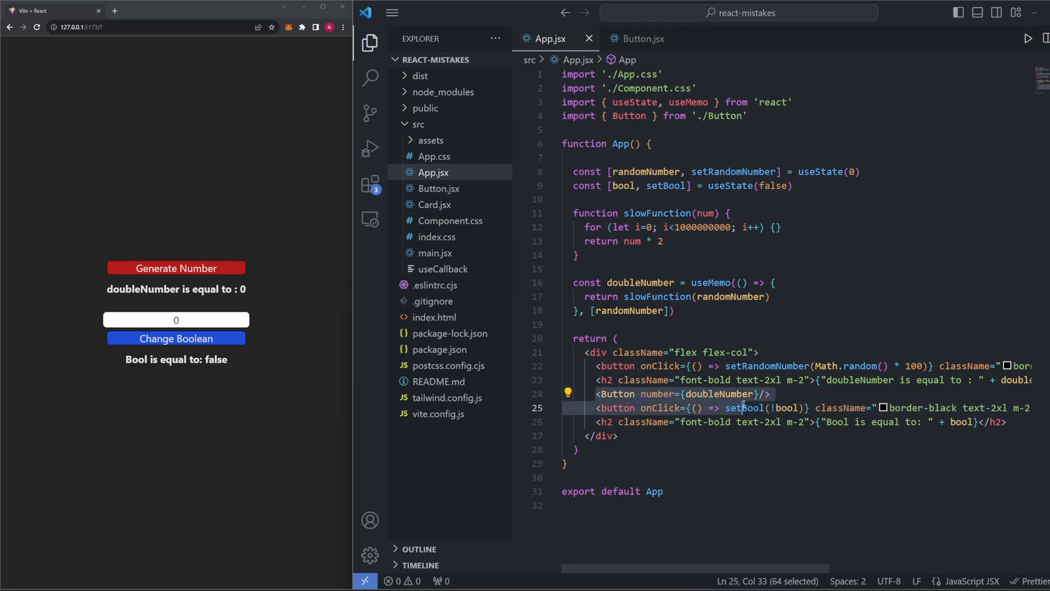
click(770, 394)
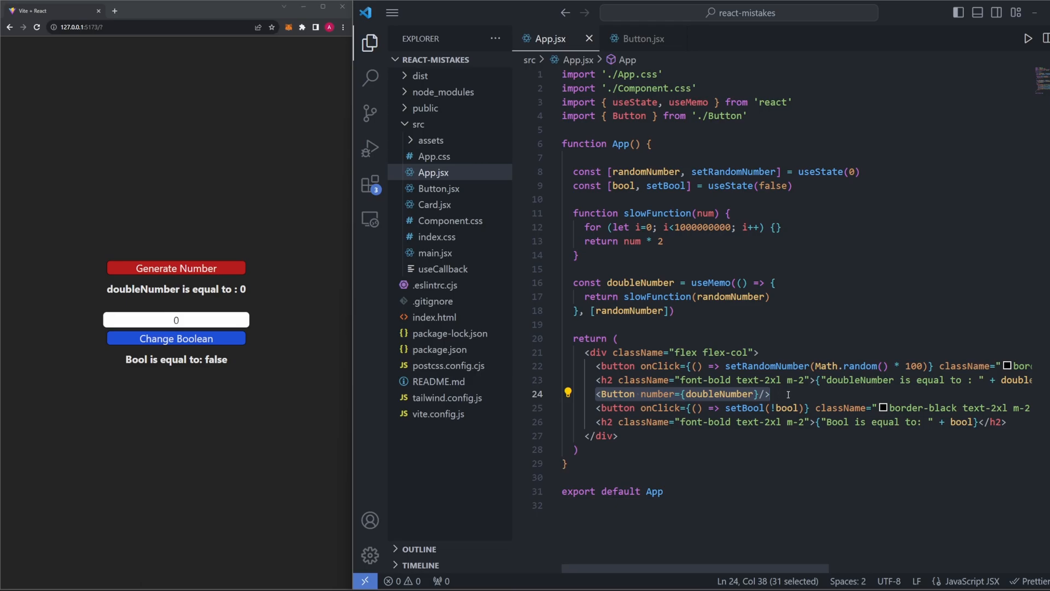
mouse_move(794, 380)
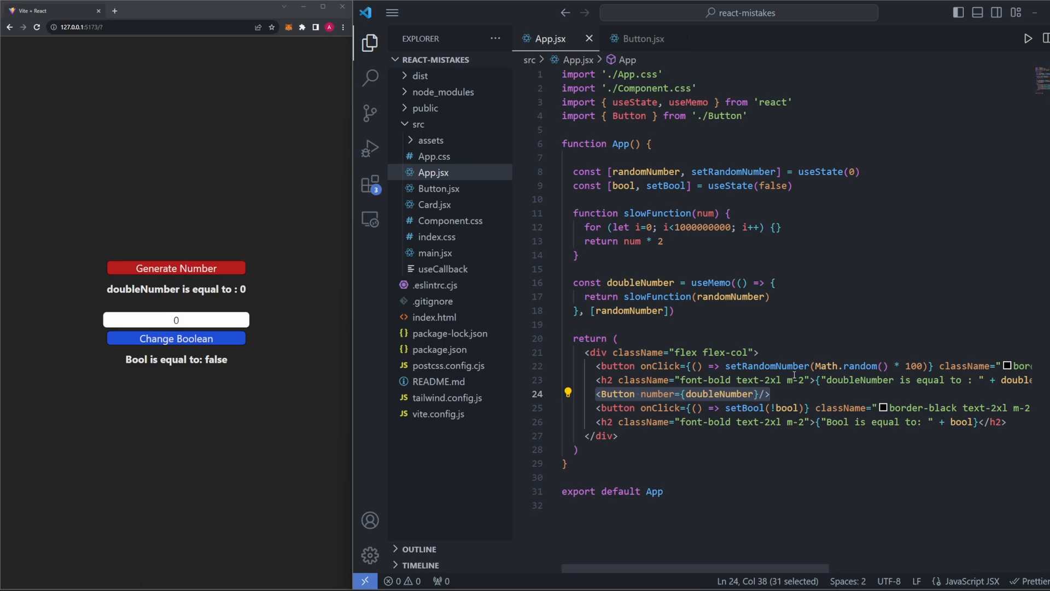
click(642, 38)
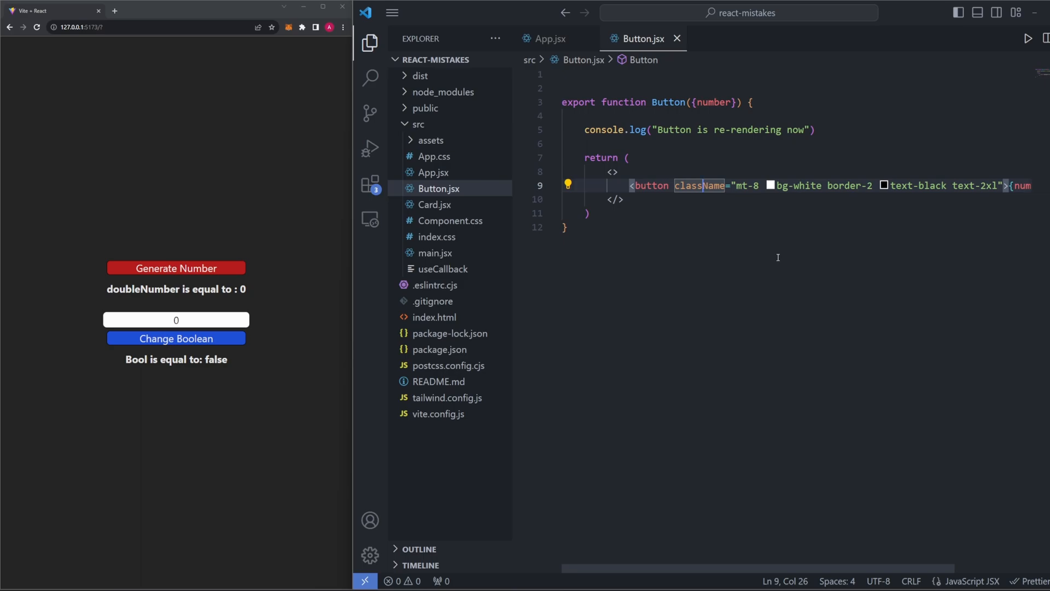
scroll(right, 3)
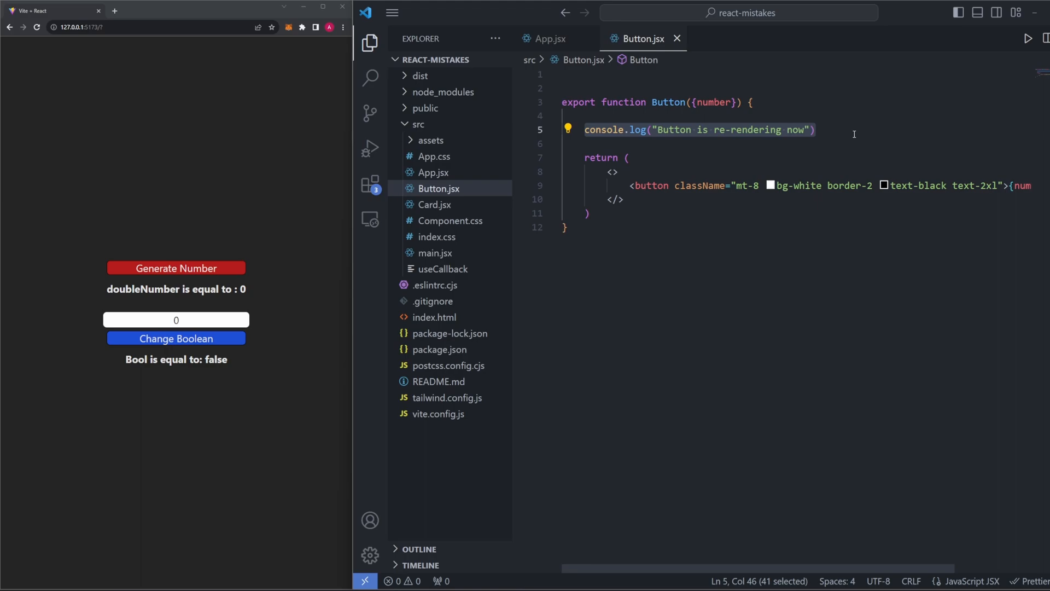
mouse_move(831, 177)
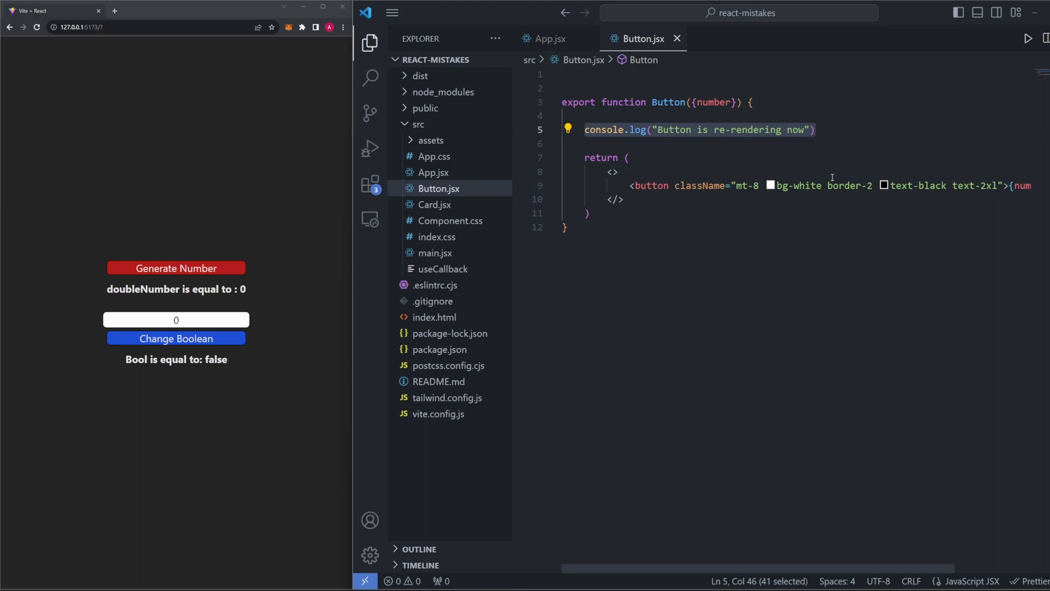
mouse_move(814, 215)
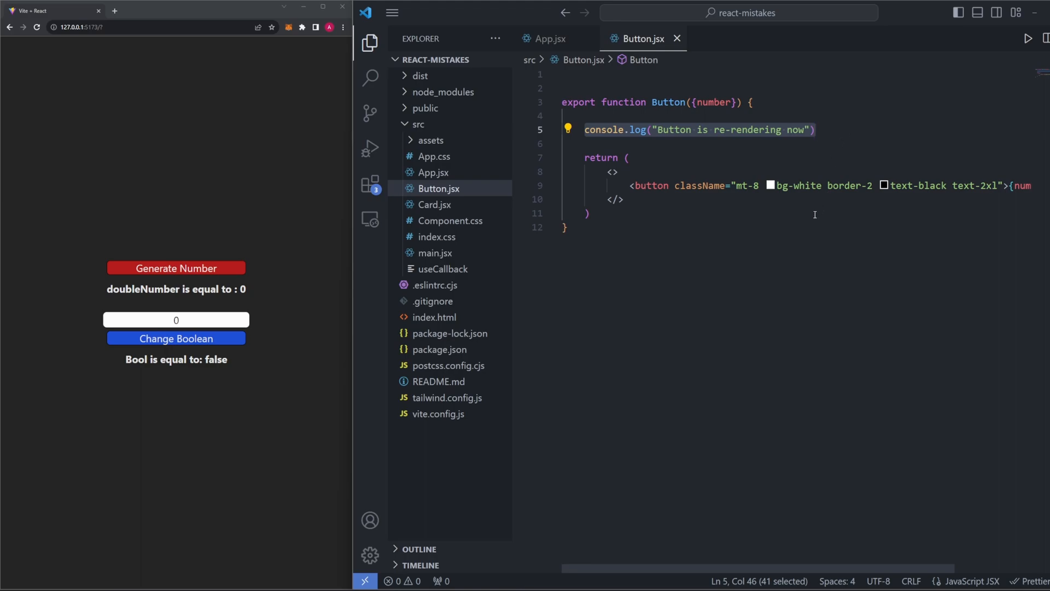
click(551, 38)
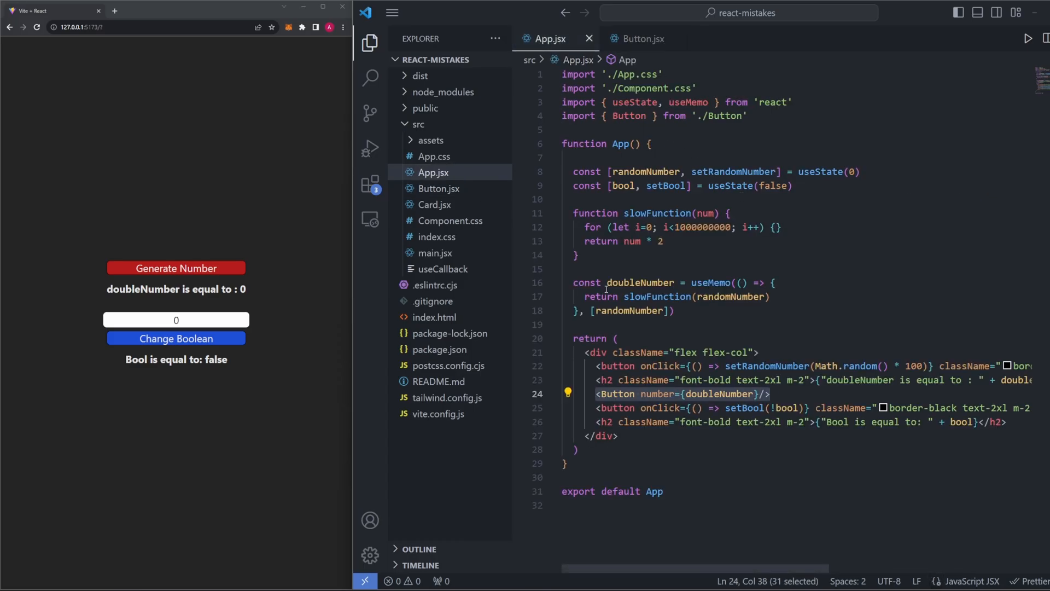
- Comment out the useMemo block and add const doubleNumber = slowFunction(randomNumber)
click(576, 282)
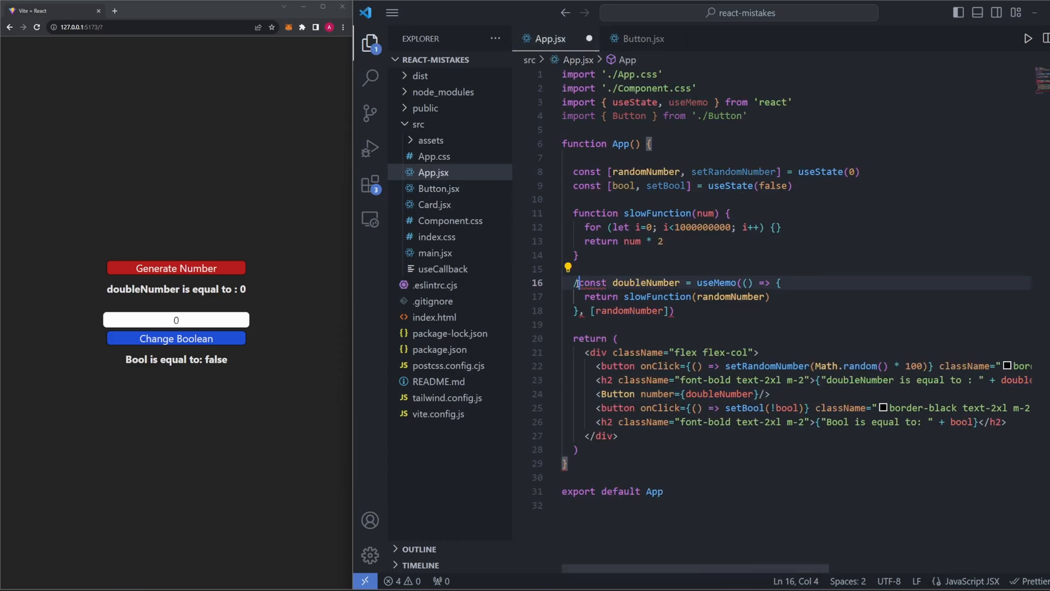
key(ctrl+/)
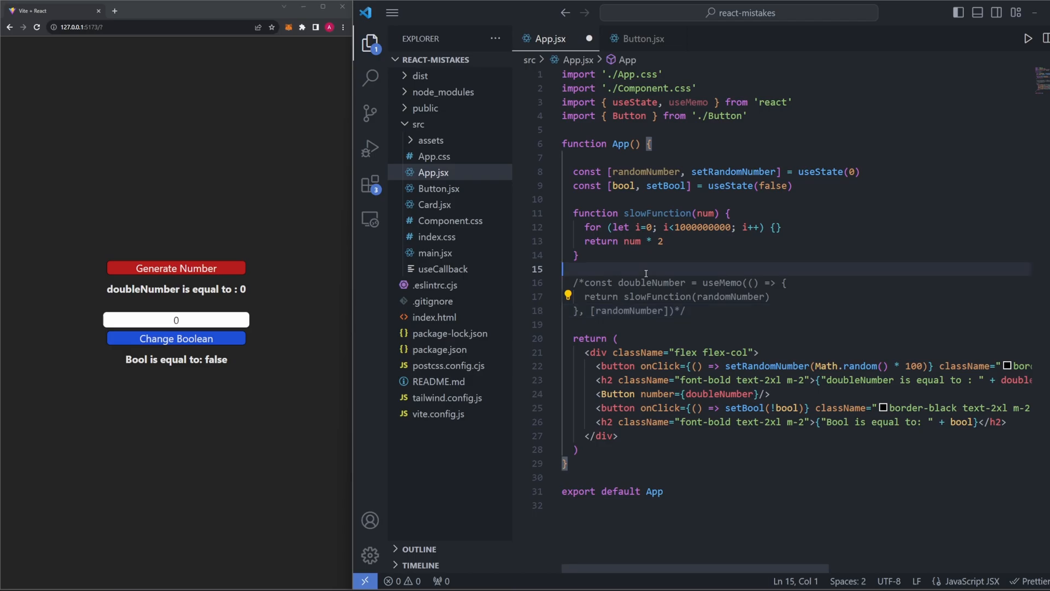
key(enter)
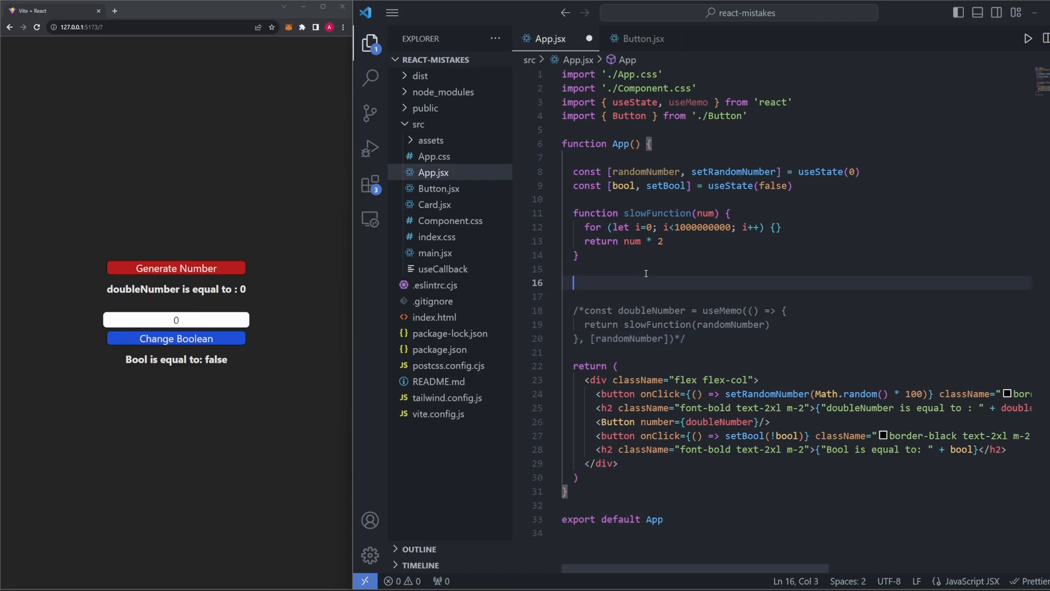
text(doubleNumber)
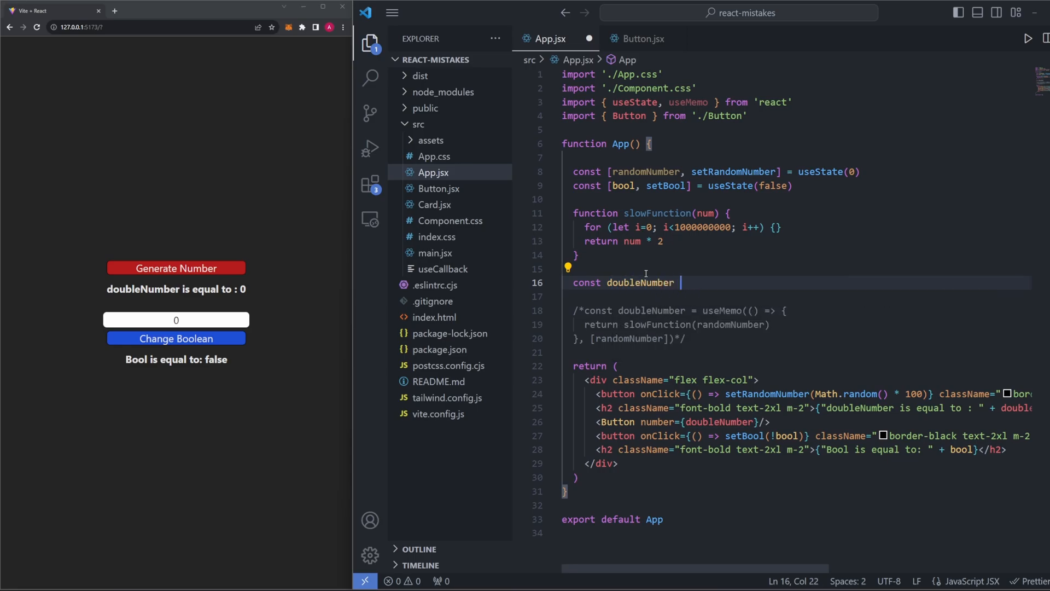
text(= slowFunction(randomNumber)
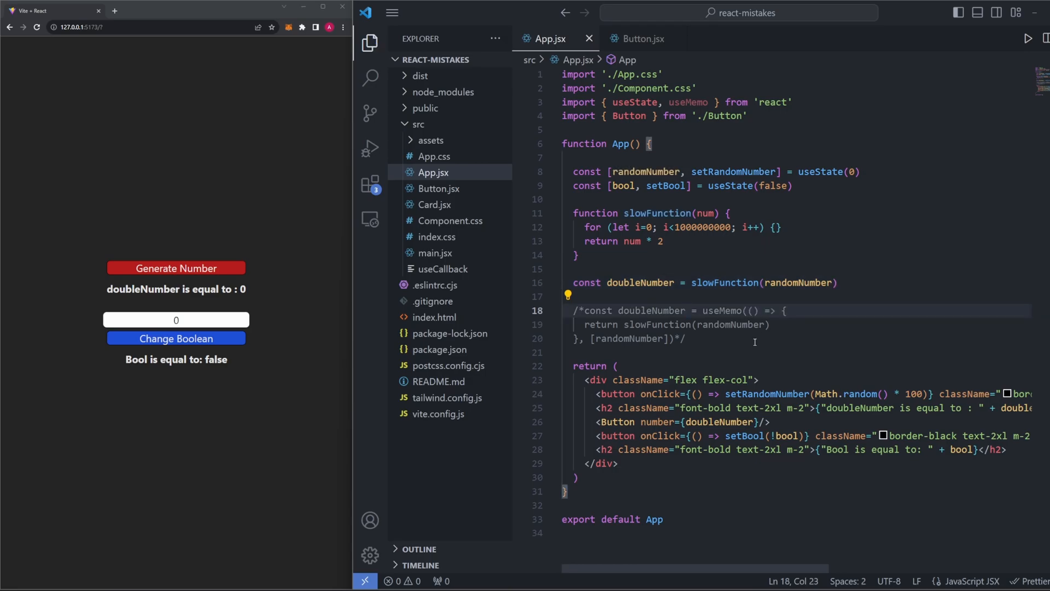
mouse_move(450, 334)
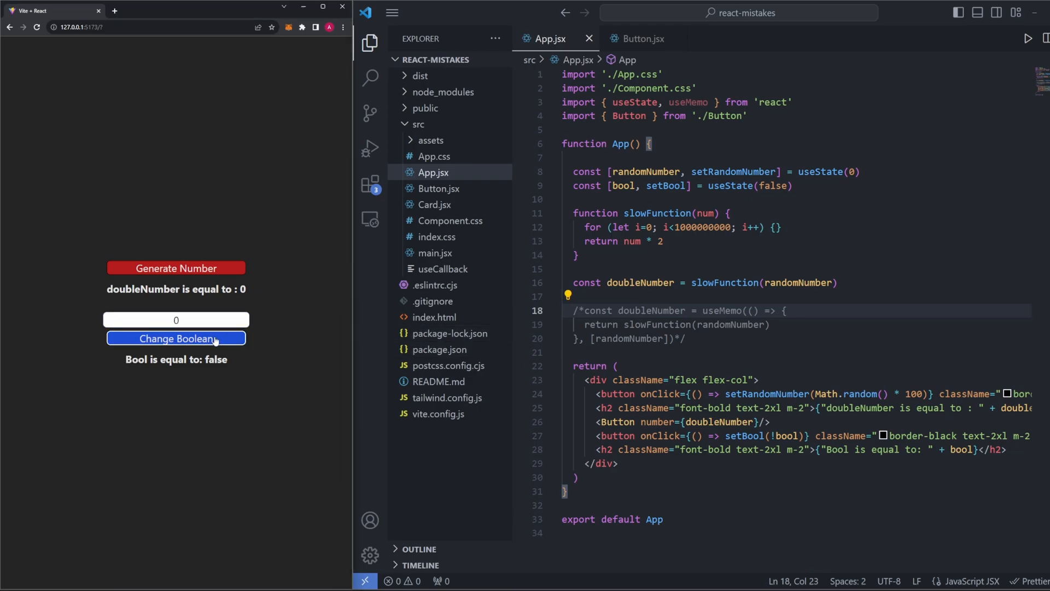
click(175, 338)
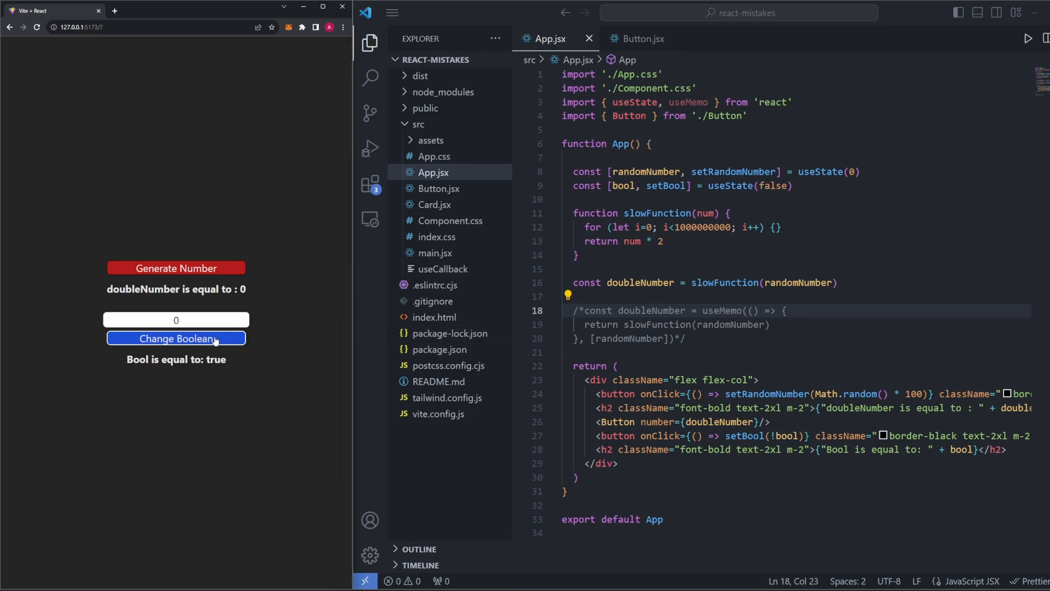
click(175, 338)
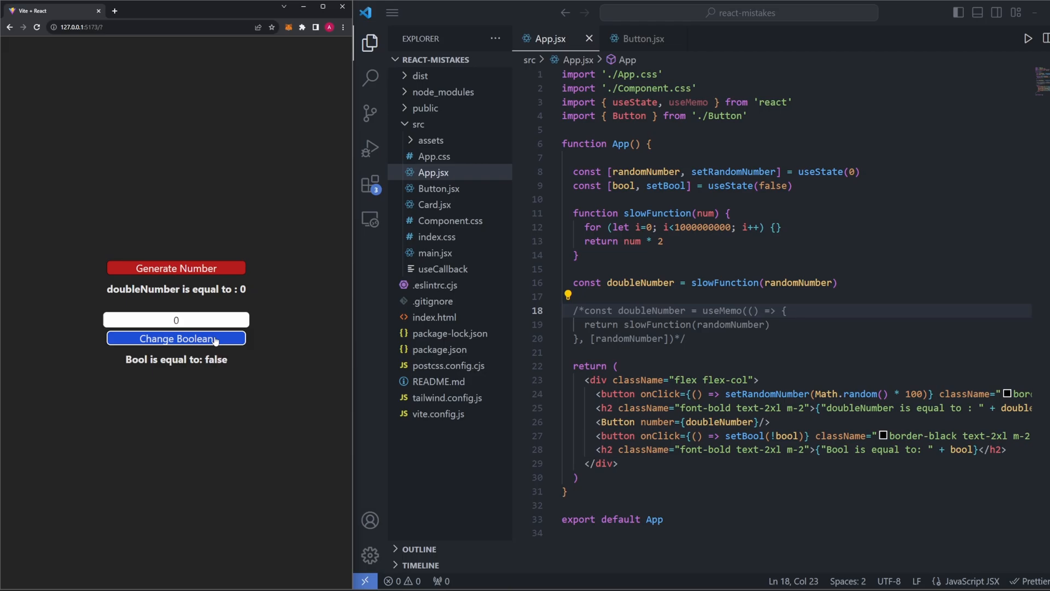
mouse_move(701, 397)
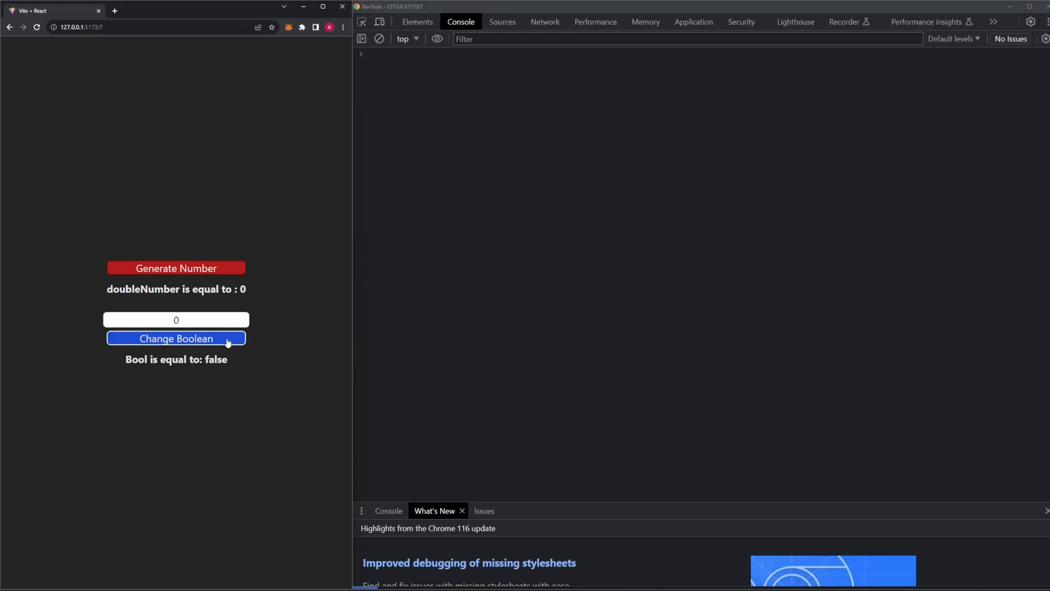
- Toggle Bool four times, logging a Button re-render in the console each time
click(176, 338)
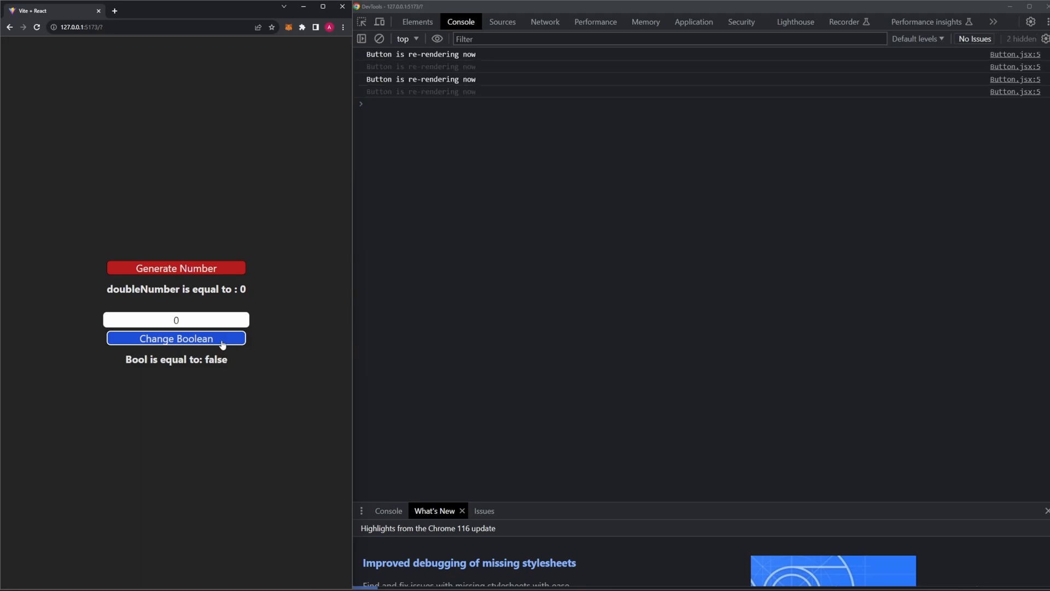
click(176, 338)
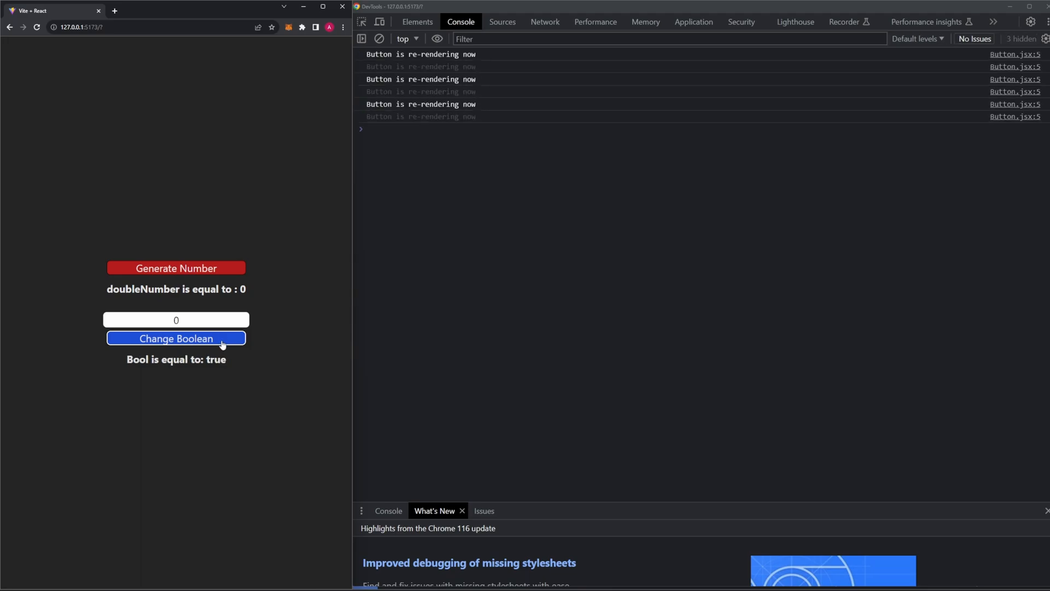
click(175, 338)
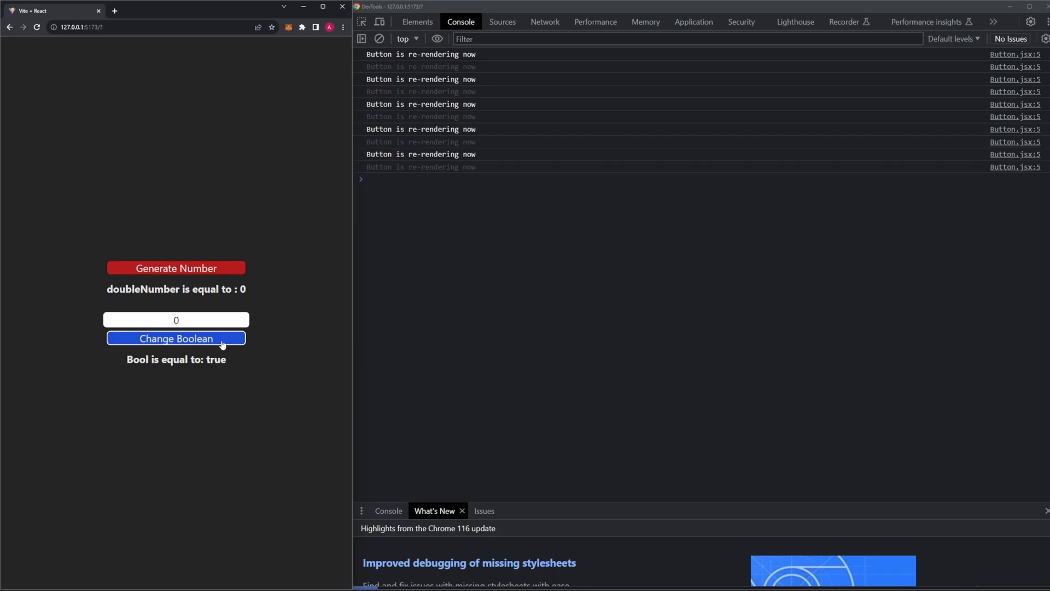
click(175, 338)
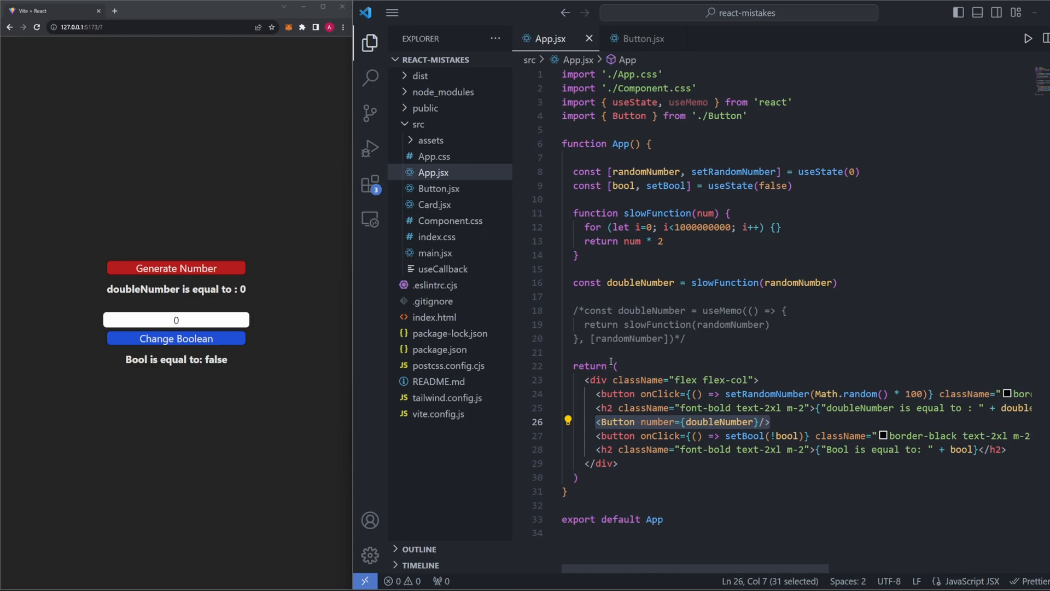
mouse_move(582, 337)
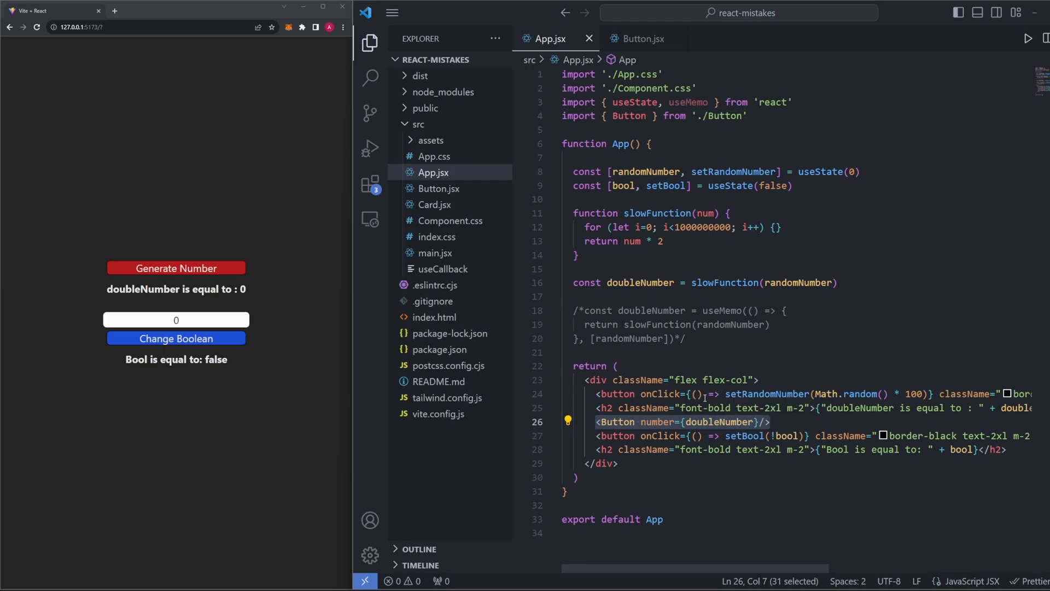
click(703, 282)
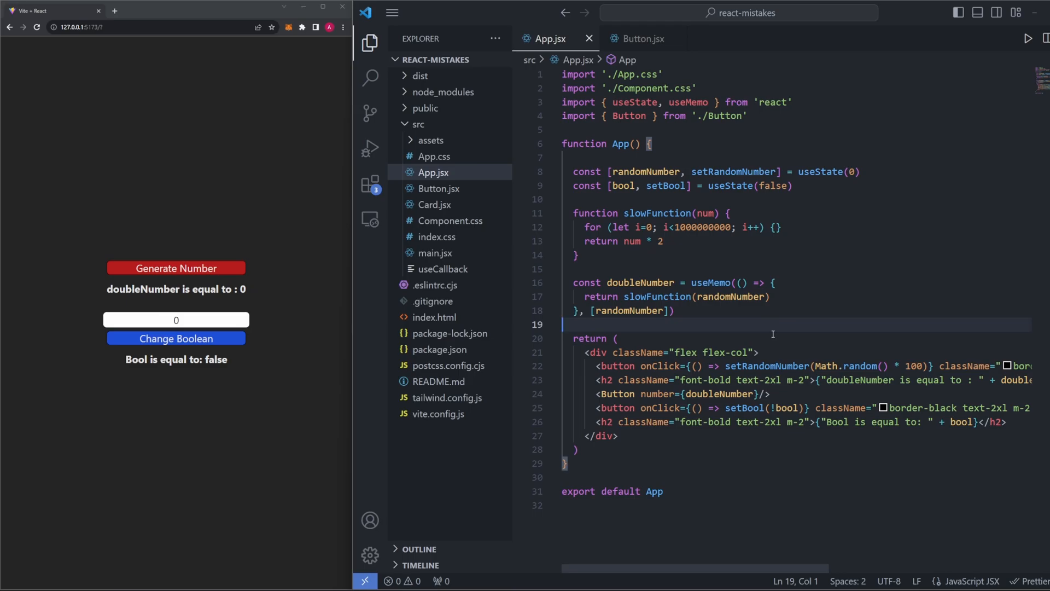
mouse_move(357, 421)
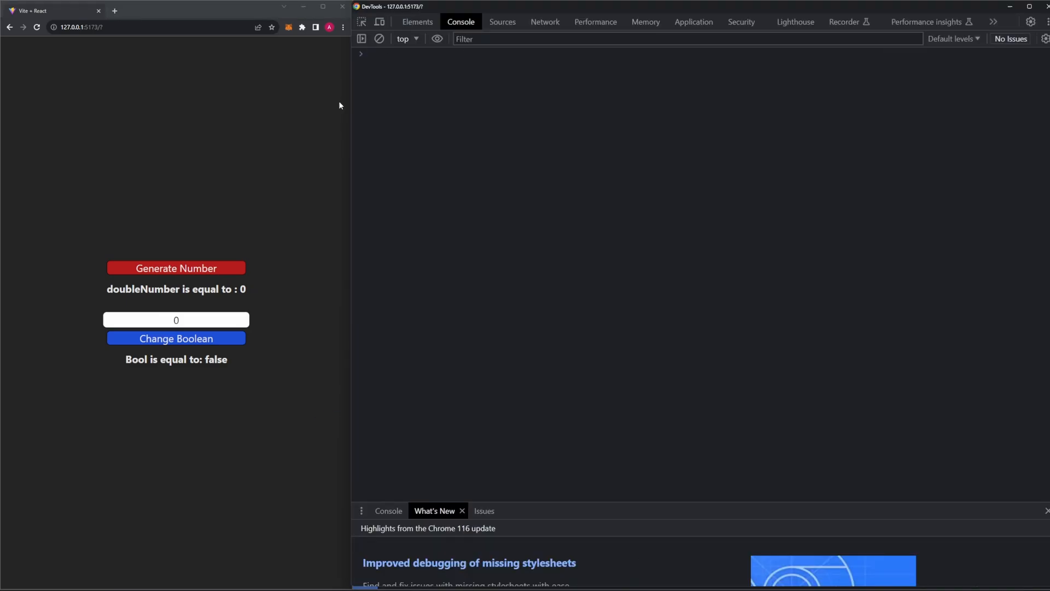
- Toggle Bool twice and see Button re-render logs despite memoized doubleNumber
click(176, 338)
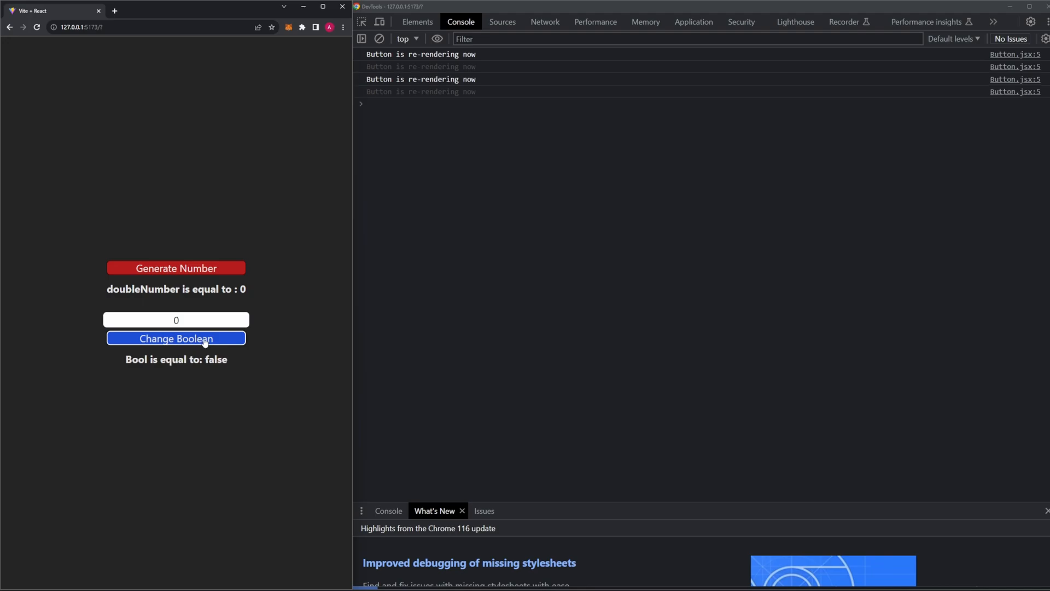
click(176, 338)
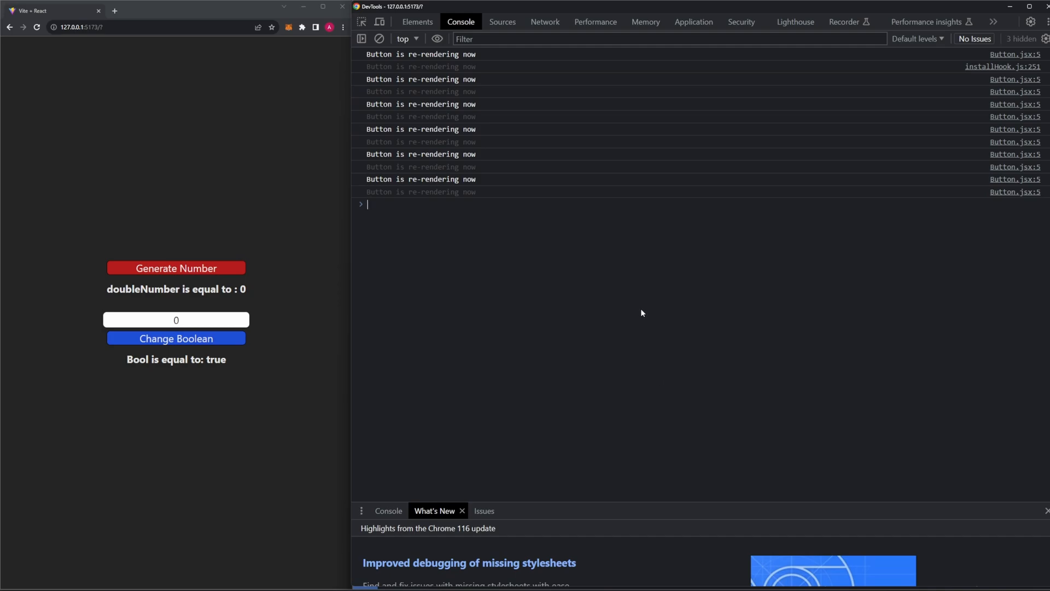
mouse_move(627, 305)
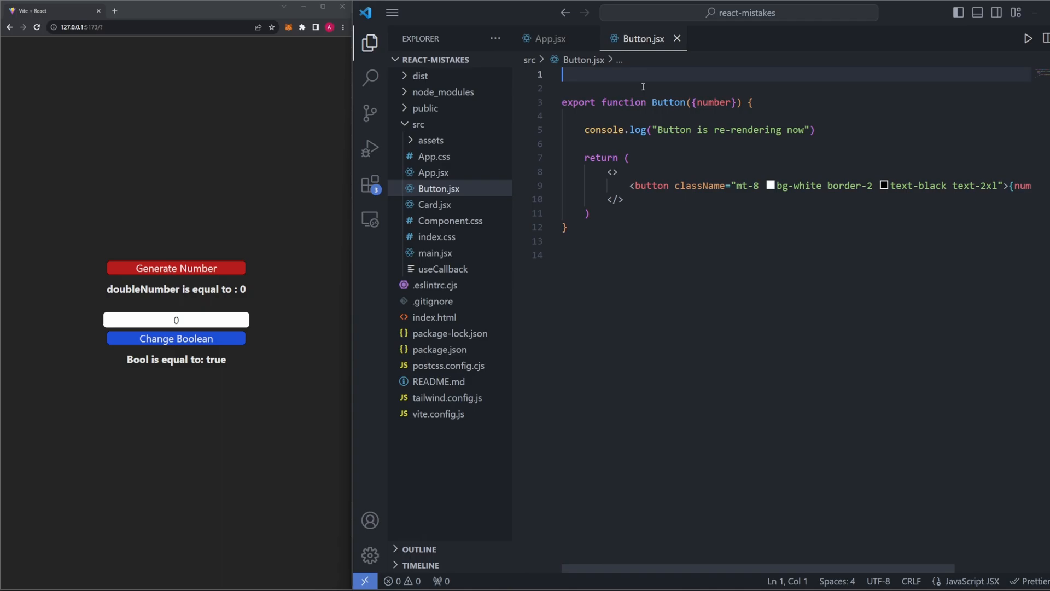
- Import memo, define const Button = memo(function Button ...), and add export { Button }
text(import m)
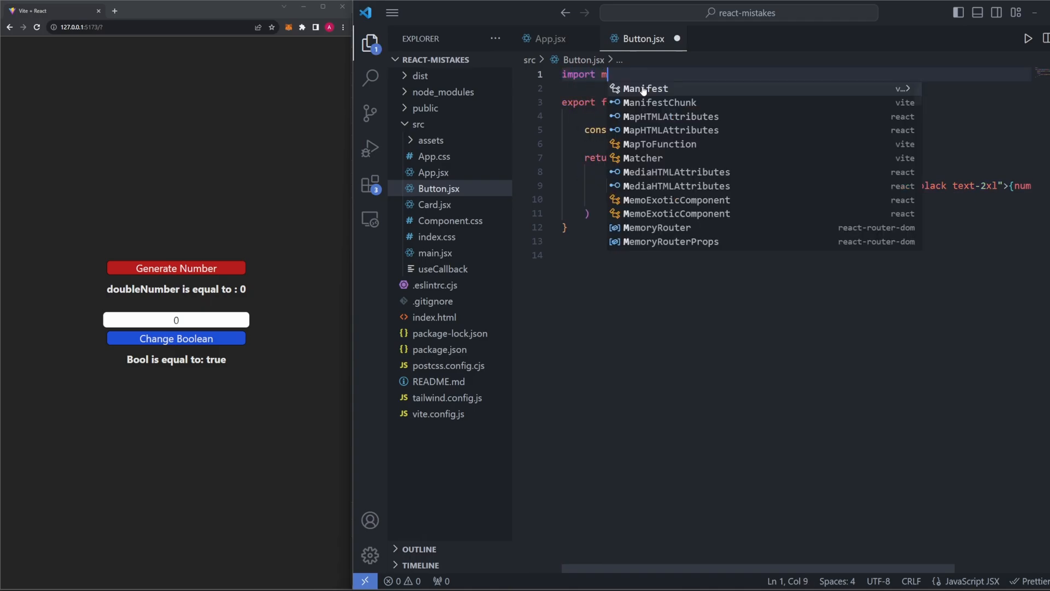
text(emo } from "react)
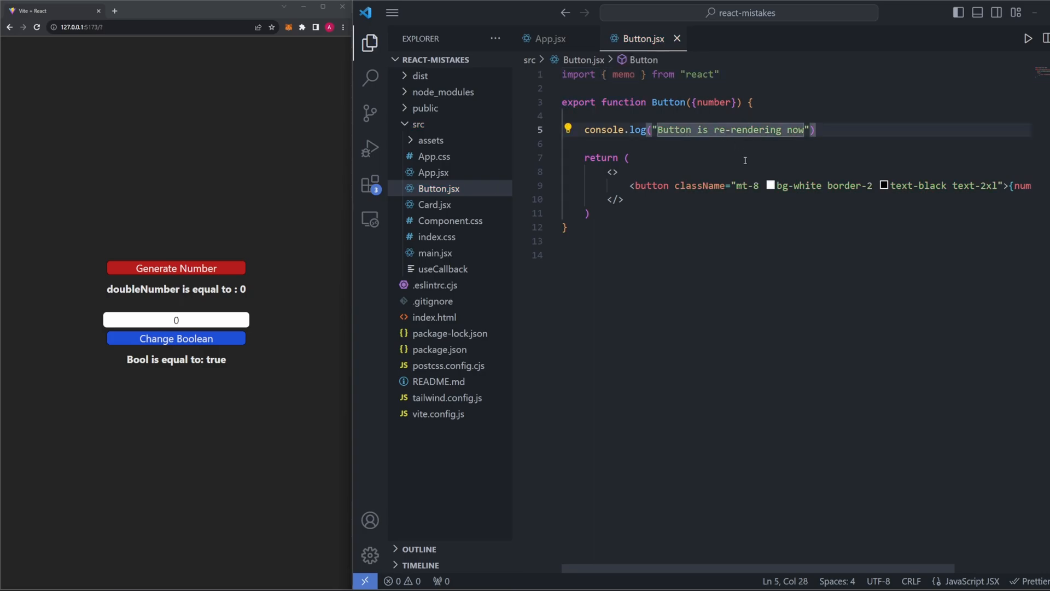
mouse_move(765, 92)
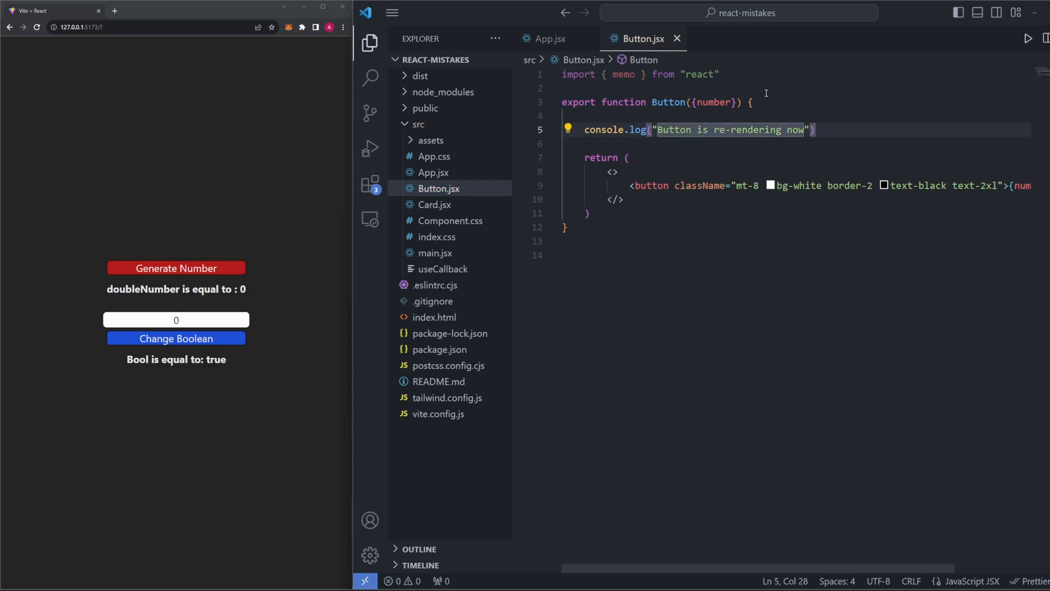
click(627, 158)
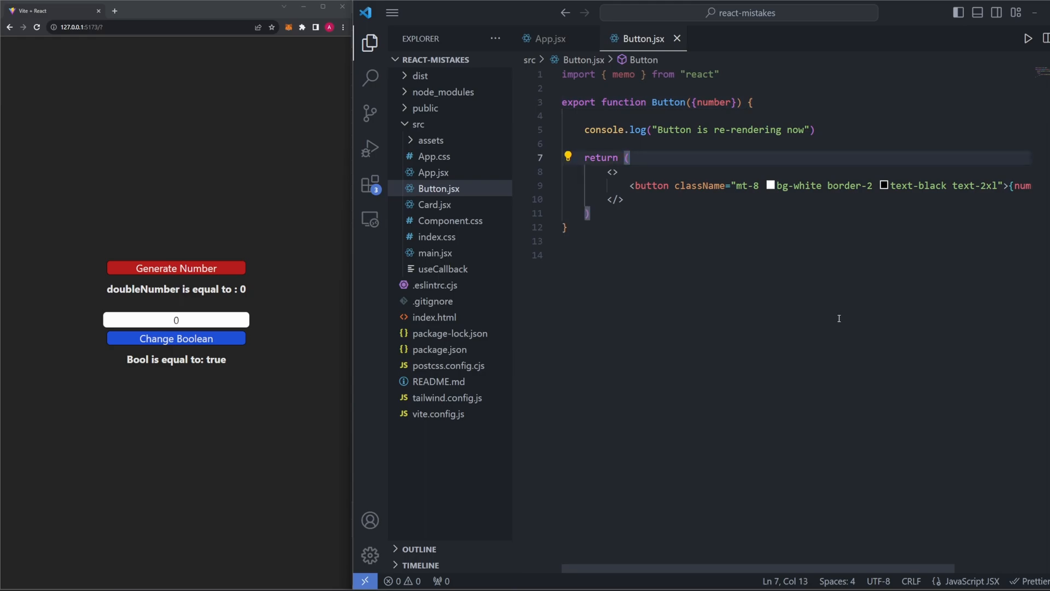
mouse_move(647, 125)
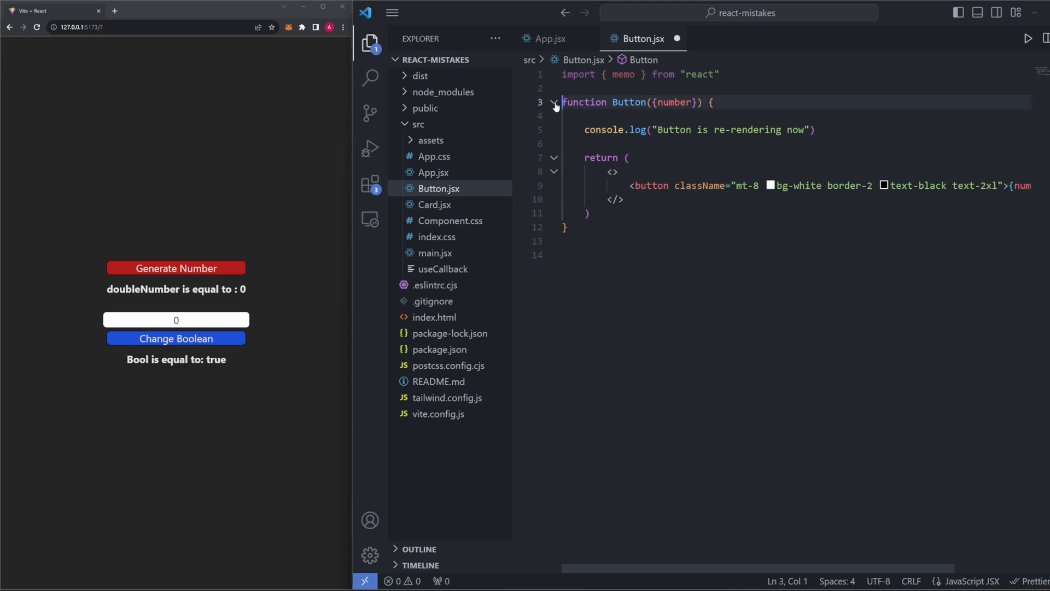
text(const Button =)
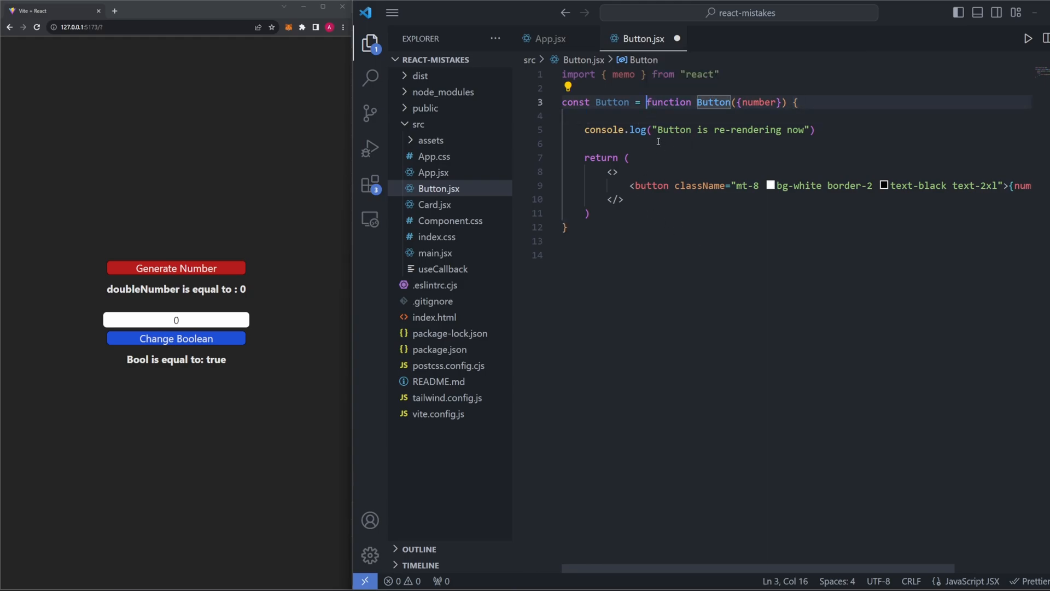
text(memo()
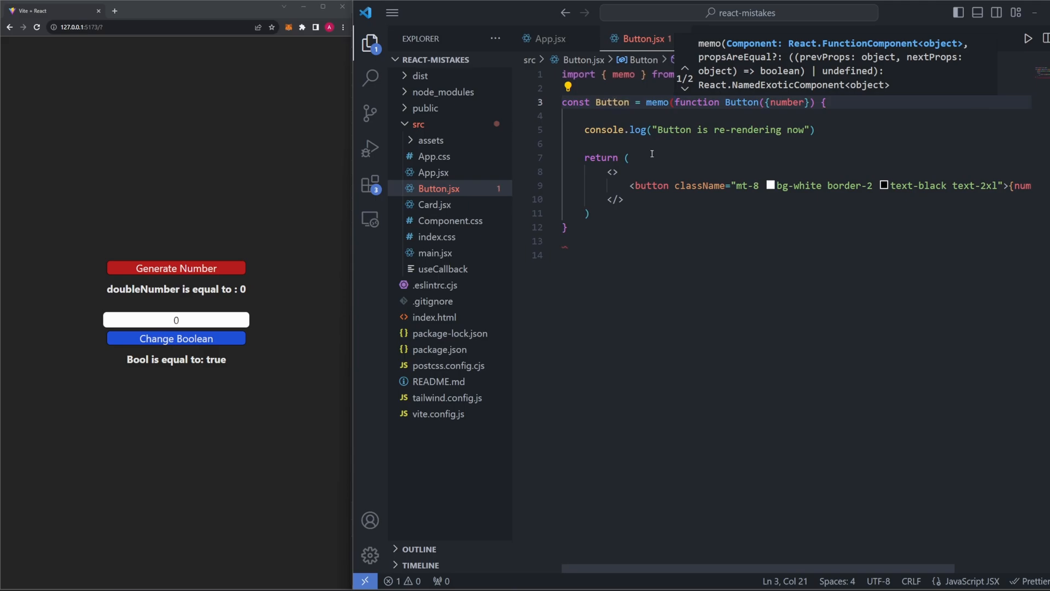
click(644, 227)
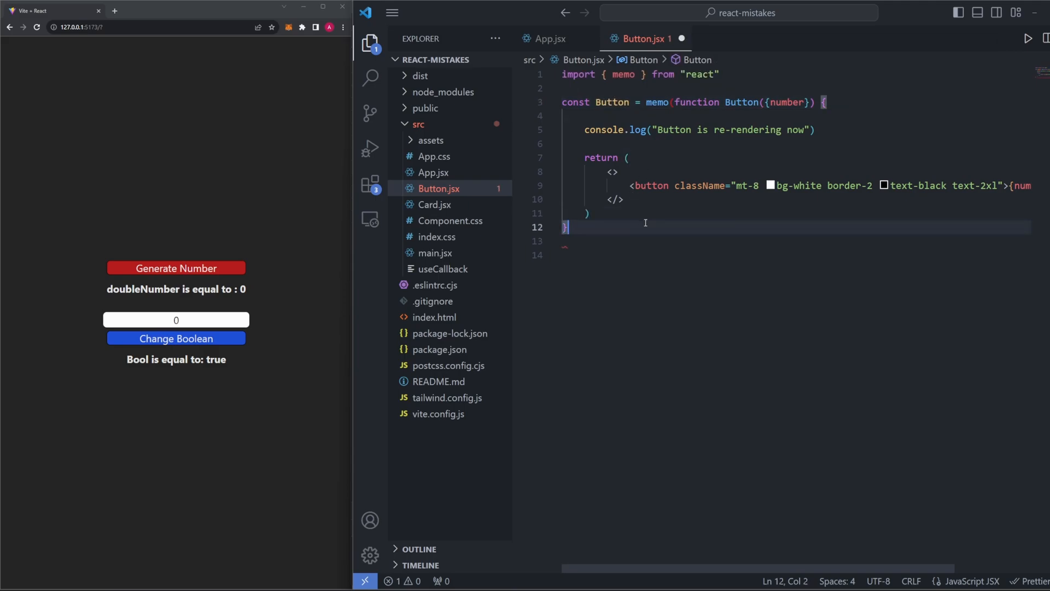
text())
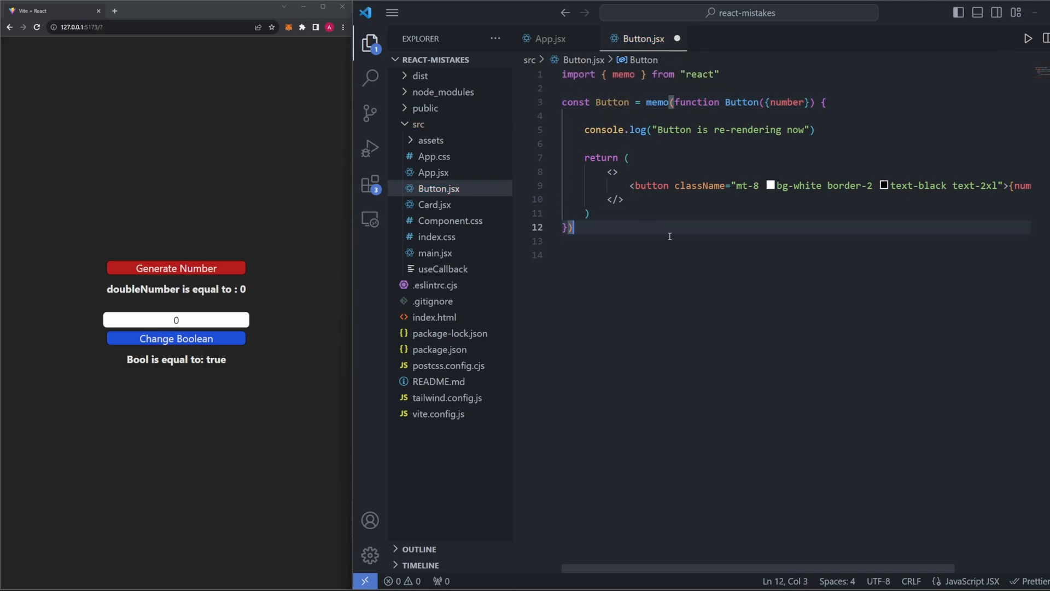
key(Enter)
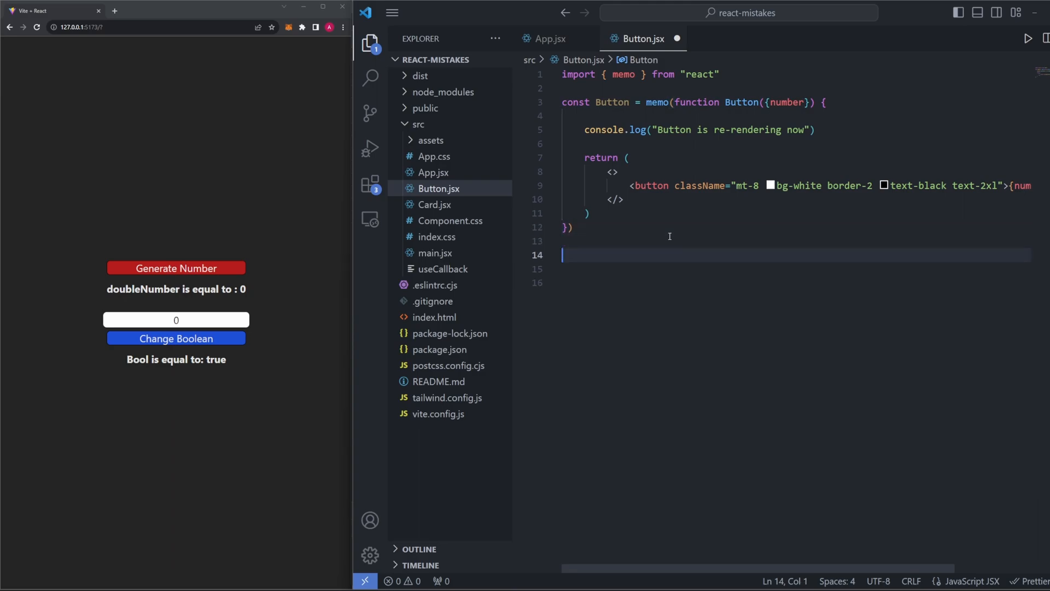
text(export { Button)
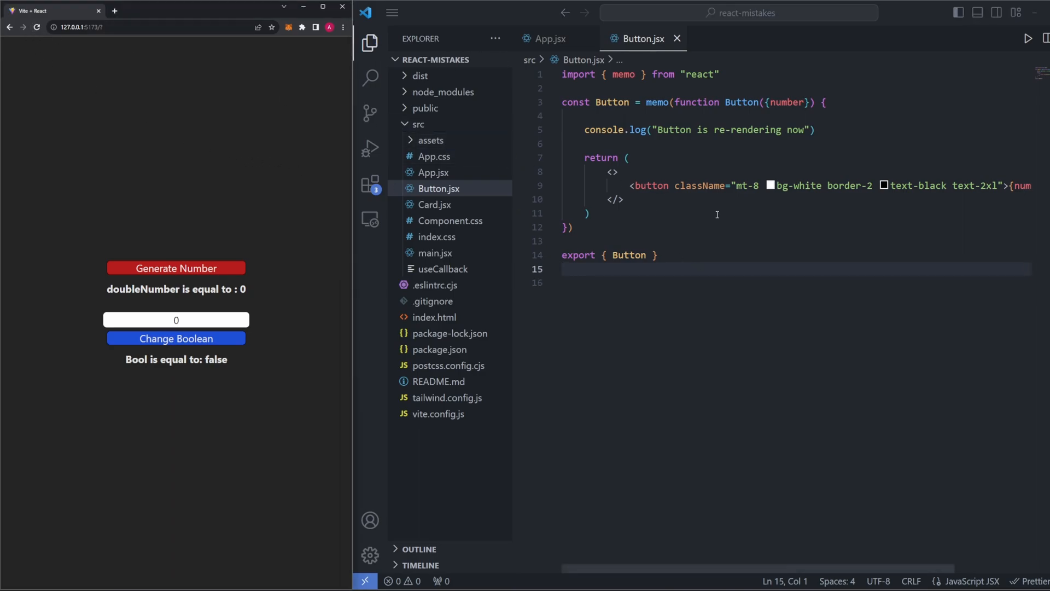
- Review the Button number={doubleNumber} line in App.jsx and toggle Bool to true
double_click(657, 101)
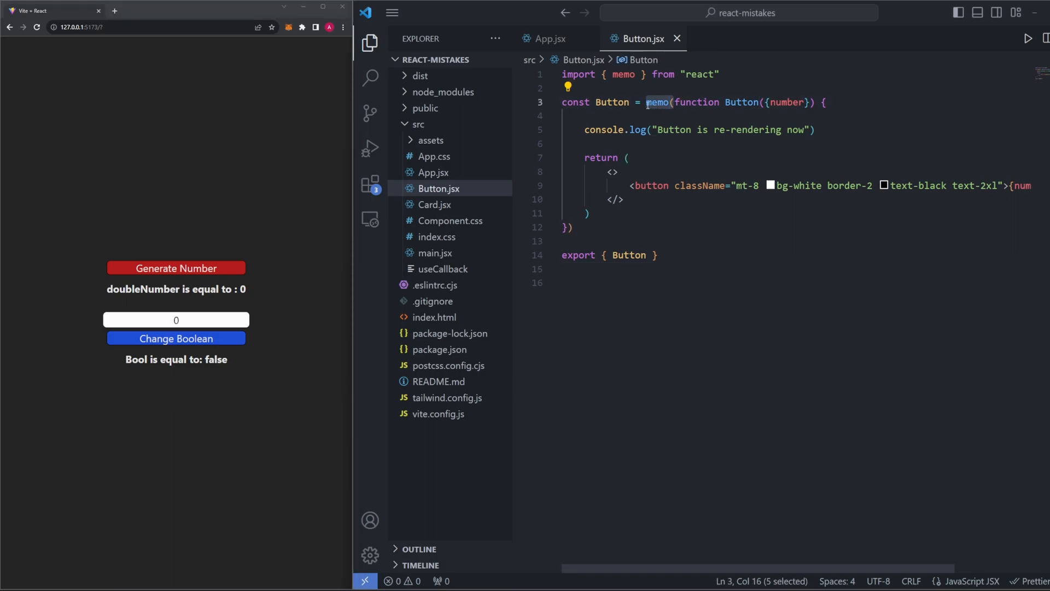
click(549, 38)
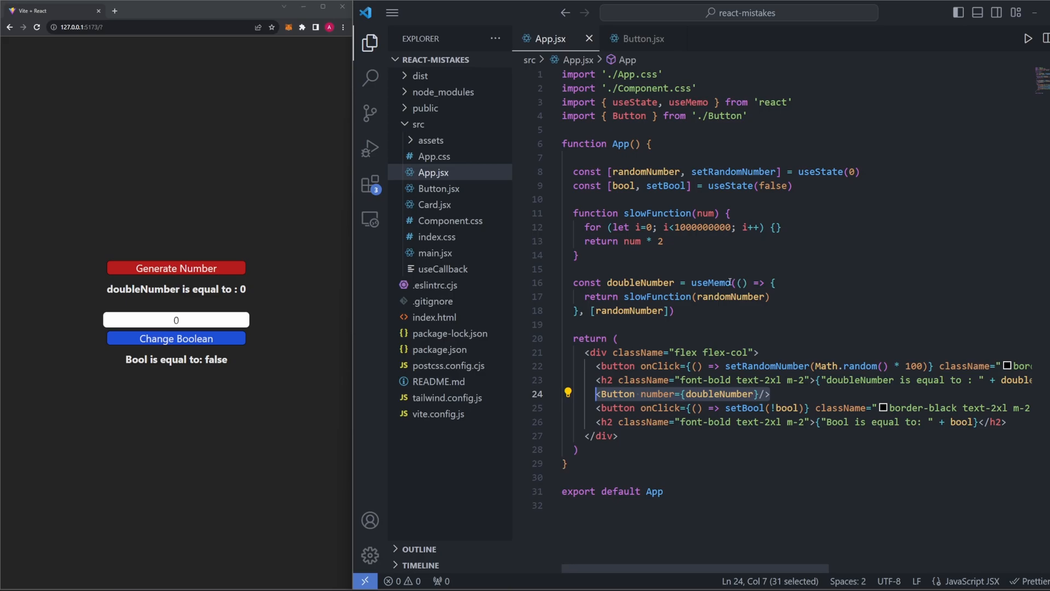
click(616, 436)
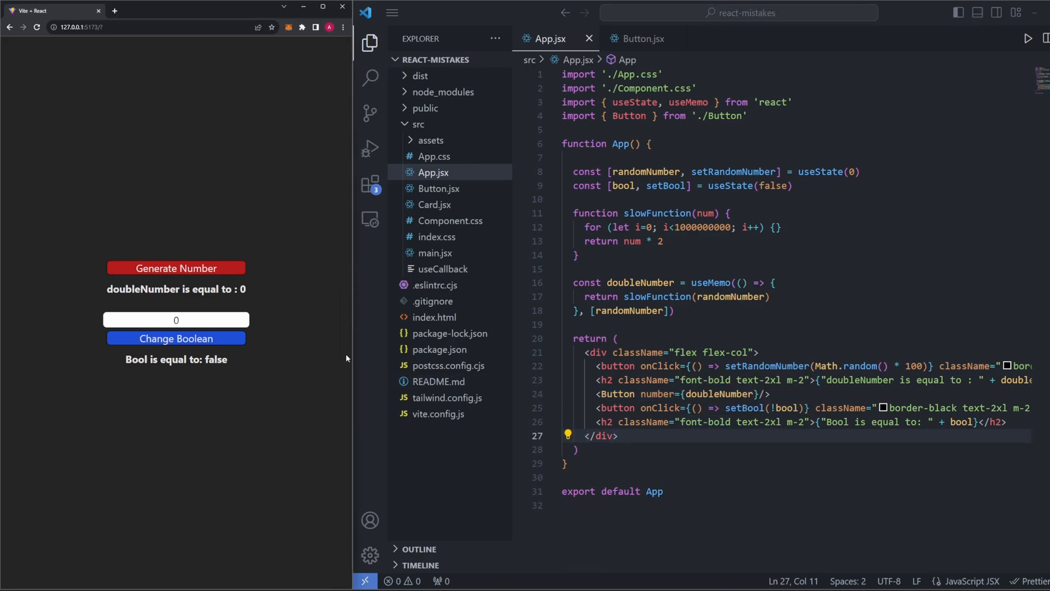
mouse_move(318, 355)
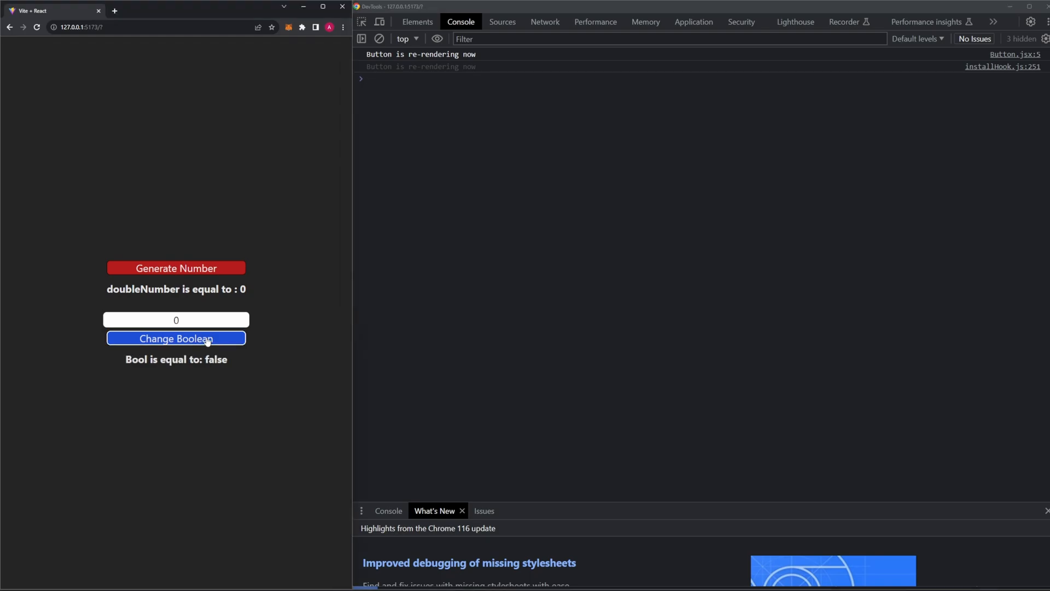
click(175, 338)
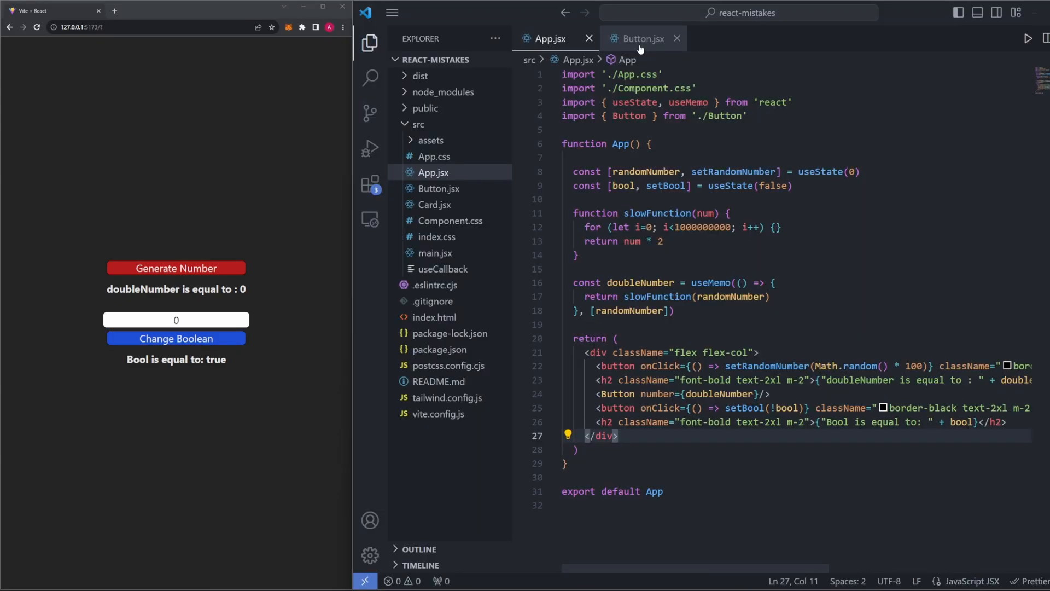
- Compare memo in Button.jsx with useMemo in App.jsx, ending on Button.jsx
click(641, 38)
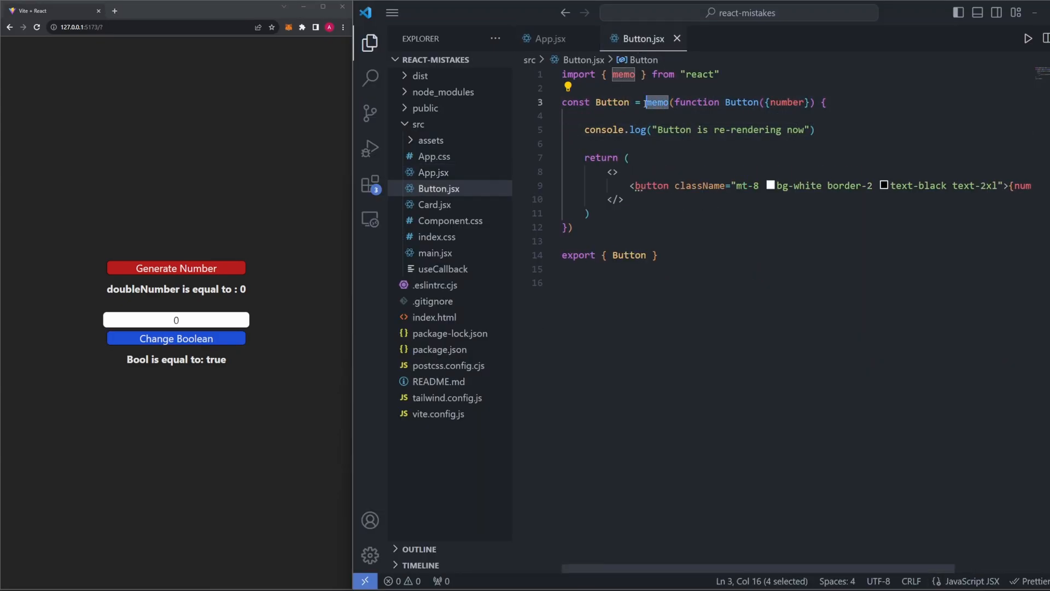
click(627, 158)
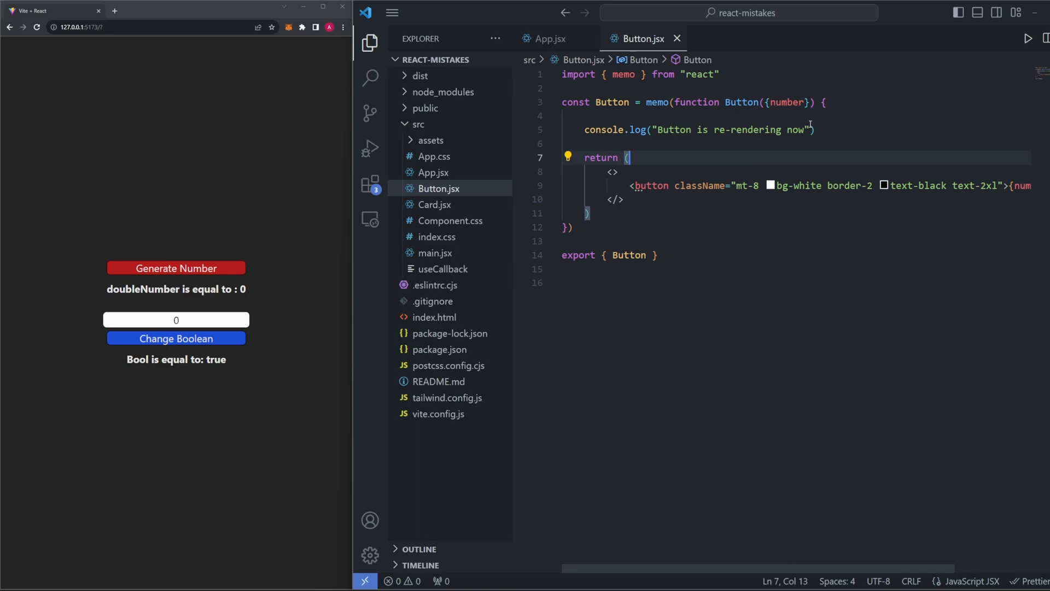
mouse_move(815, 144)
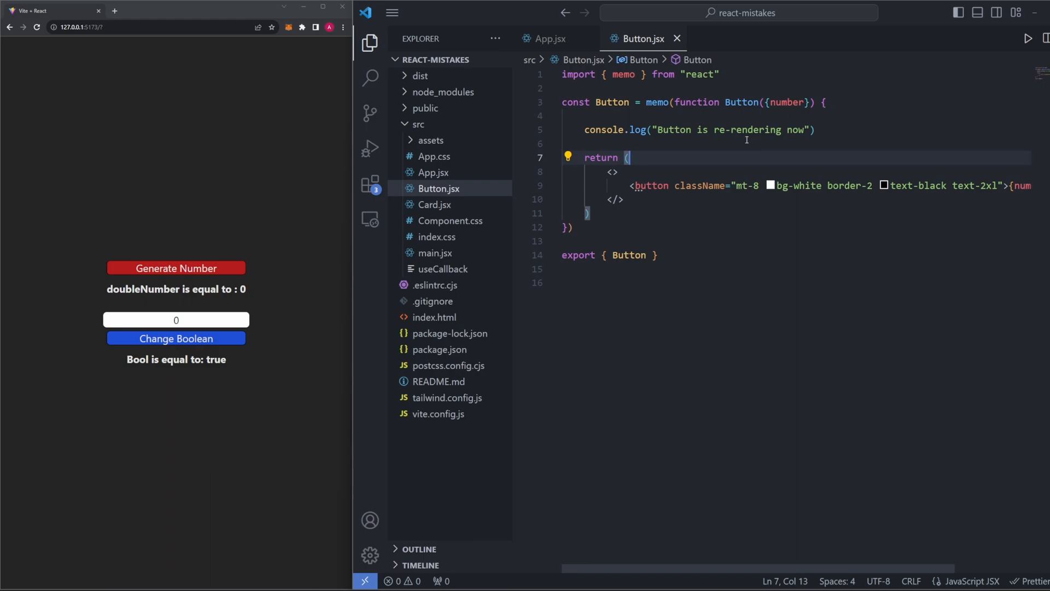
double_click(657, 102)
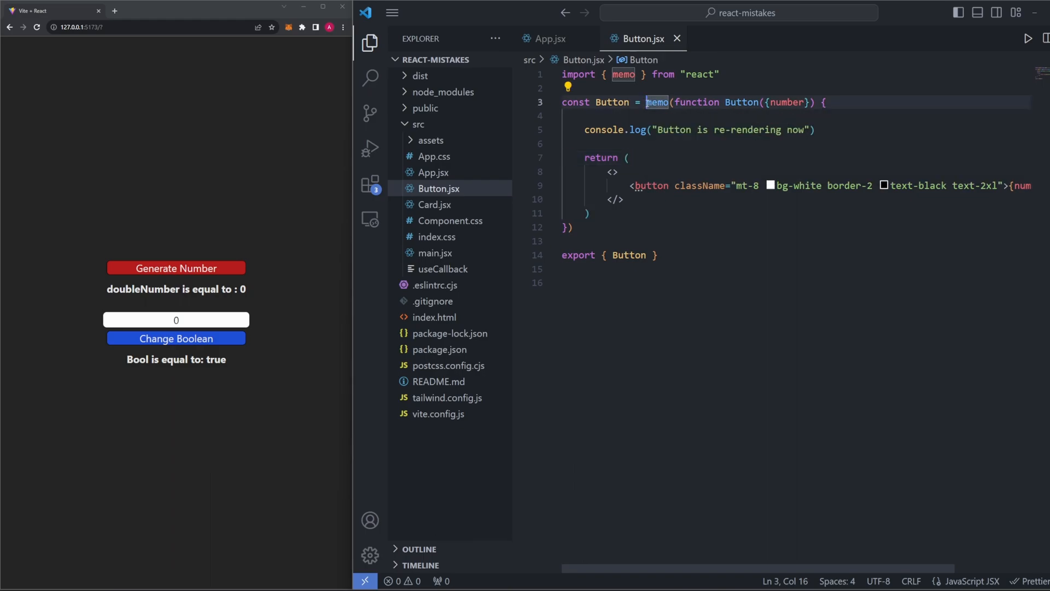
double_click(658, 102)
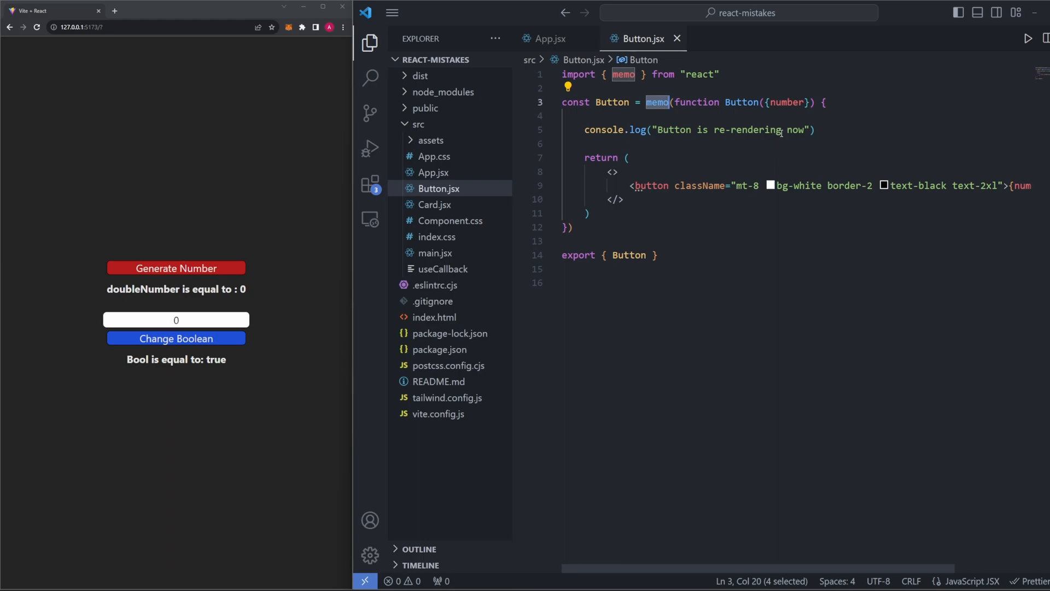
mouse_move(796, 236)
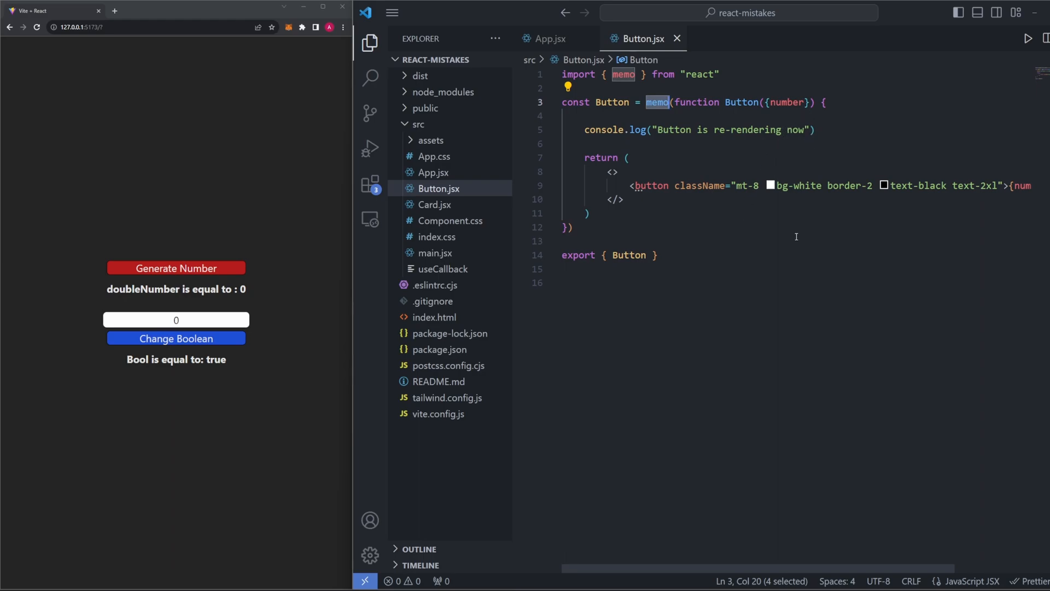
click(551, 38)
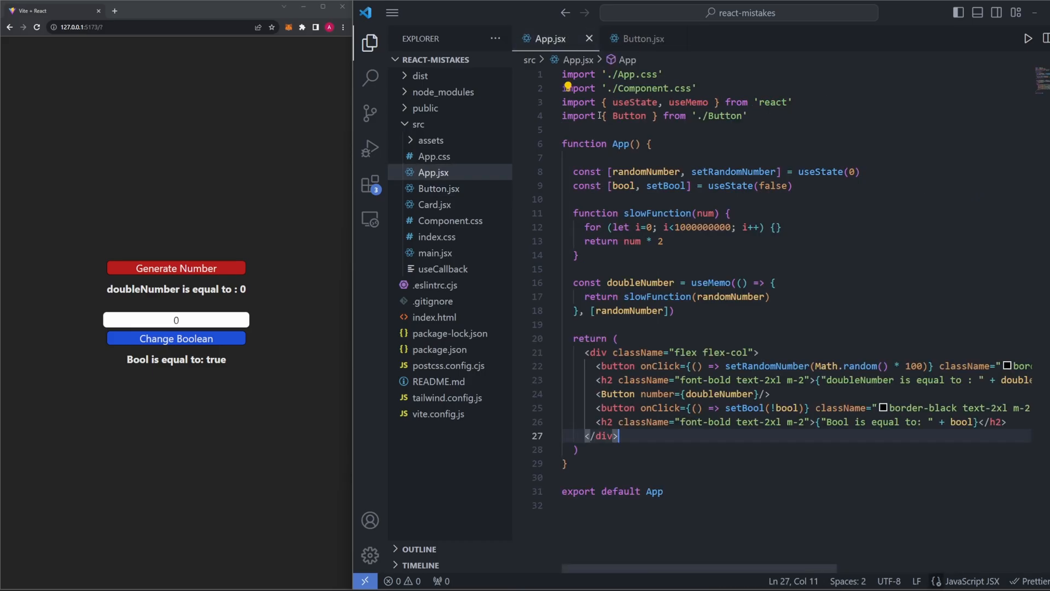
double_click(712, 282)
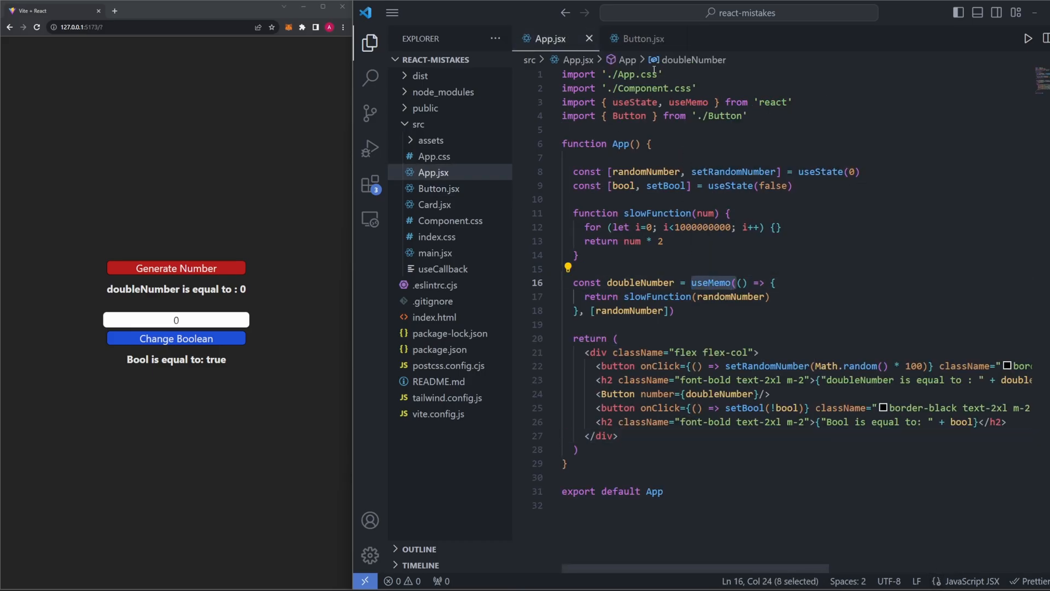
click(642, 39)
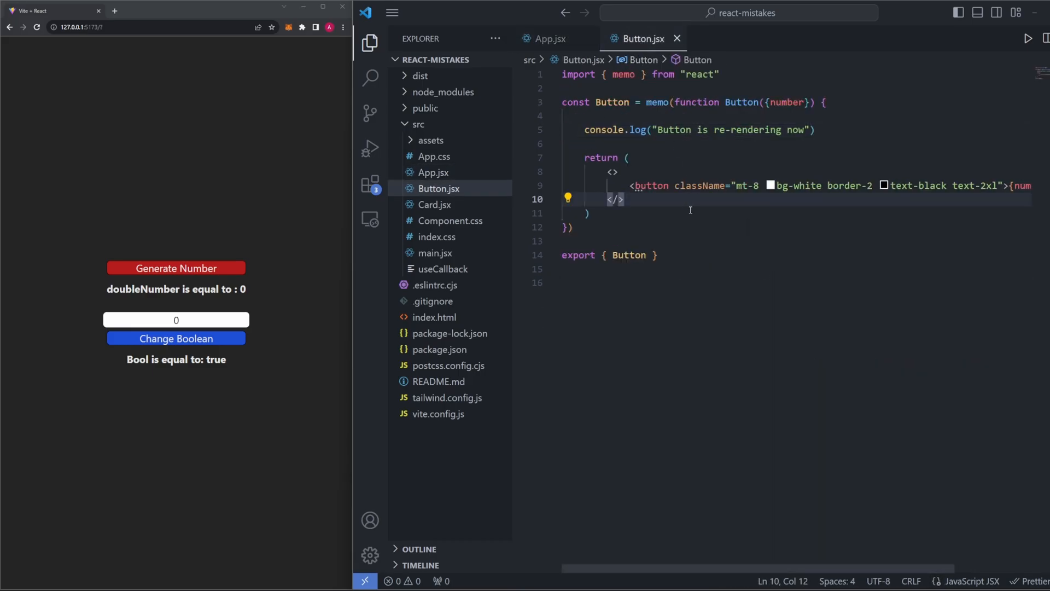
mouse_move(707, 285)
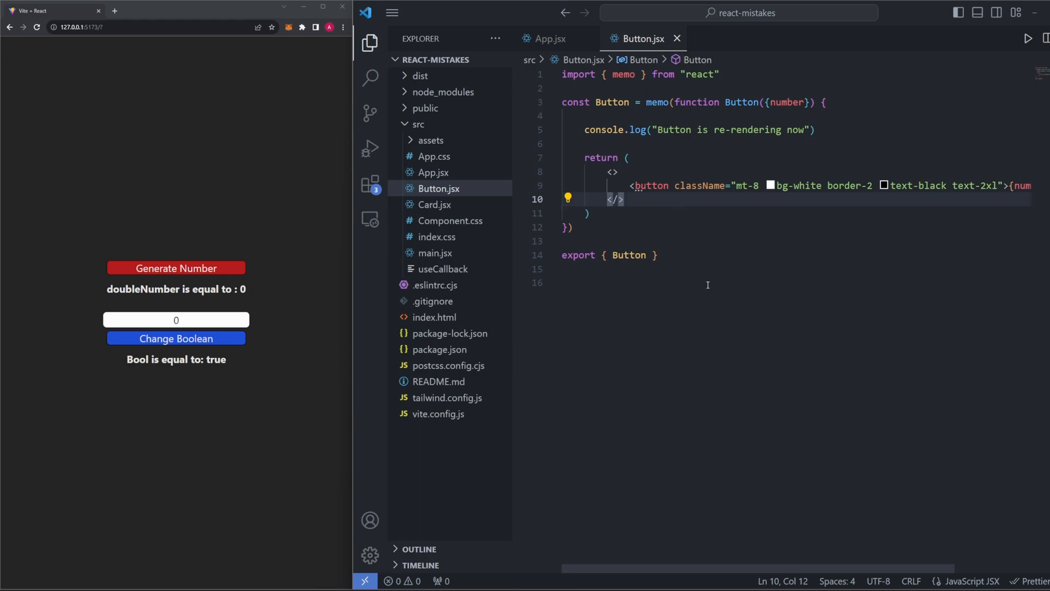